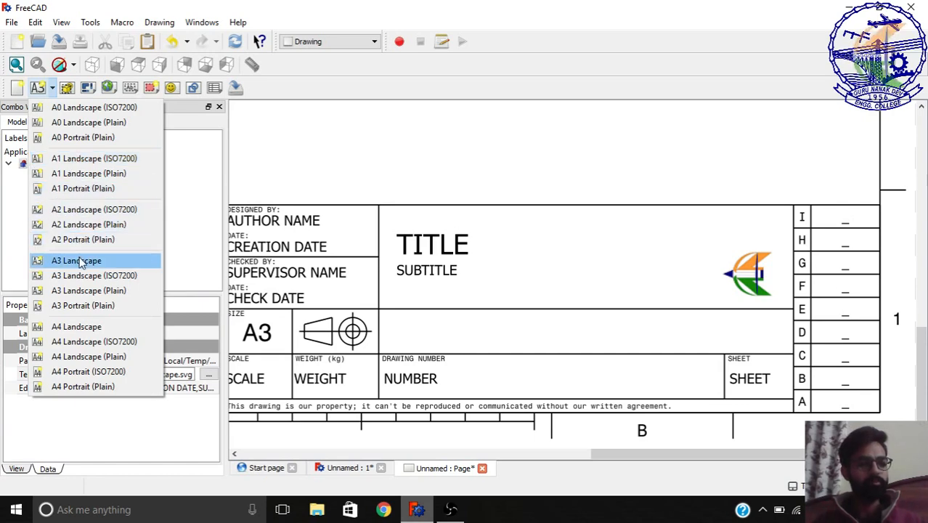
Insert an A3 landscape page, close the Page001 and Page views, and discard the unsaved document
{"action": "left_click", "coordinate": [76, 260]}
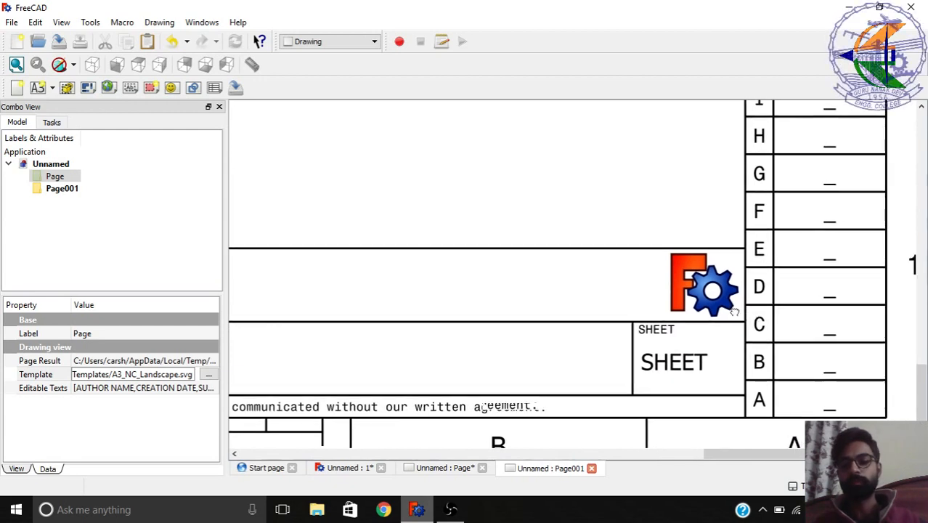
{"action": "scroll", "scroll_direction": "down", "scroll_amount": 3}
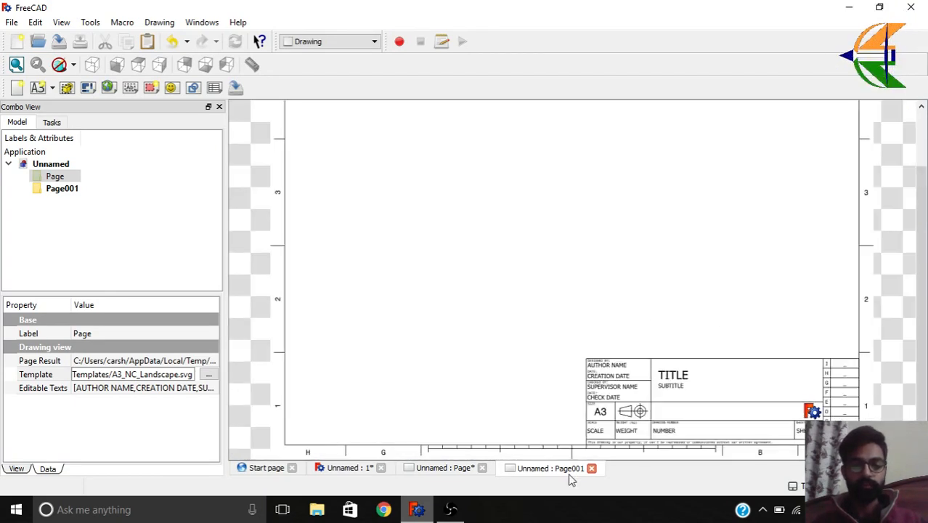
{"action": "left_click", "coordinate": [591, 468]}
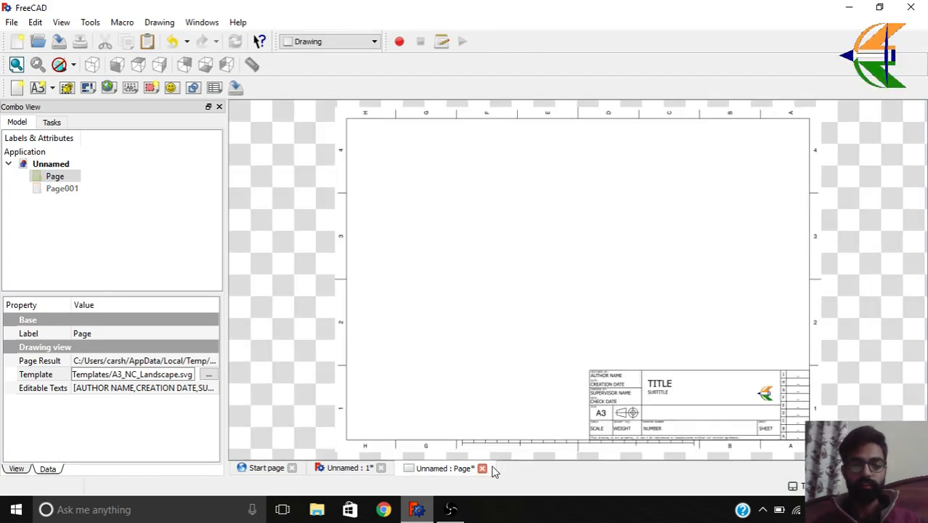
{"action": "left_click", "coordinate": [482, 468]}
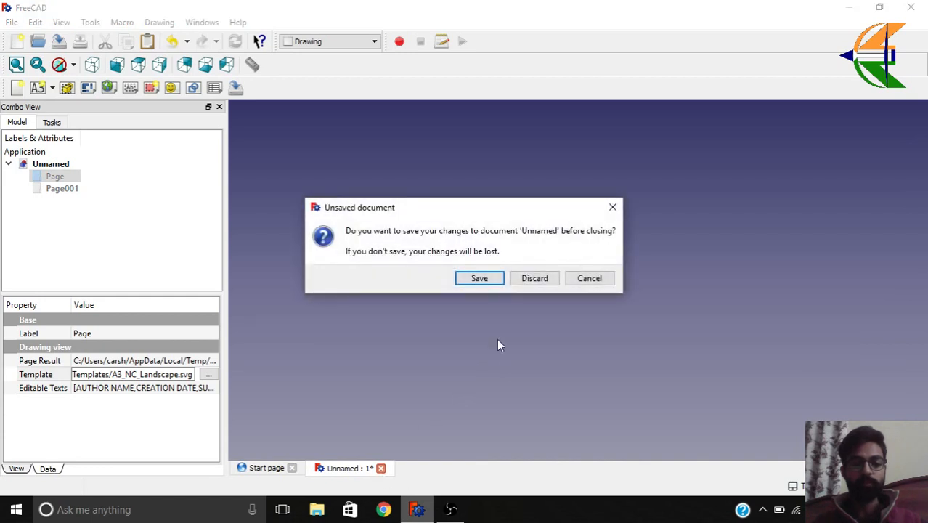
{"action": "left_click", "coordinate": [534, 279]}
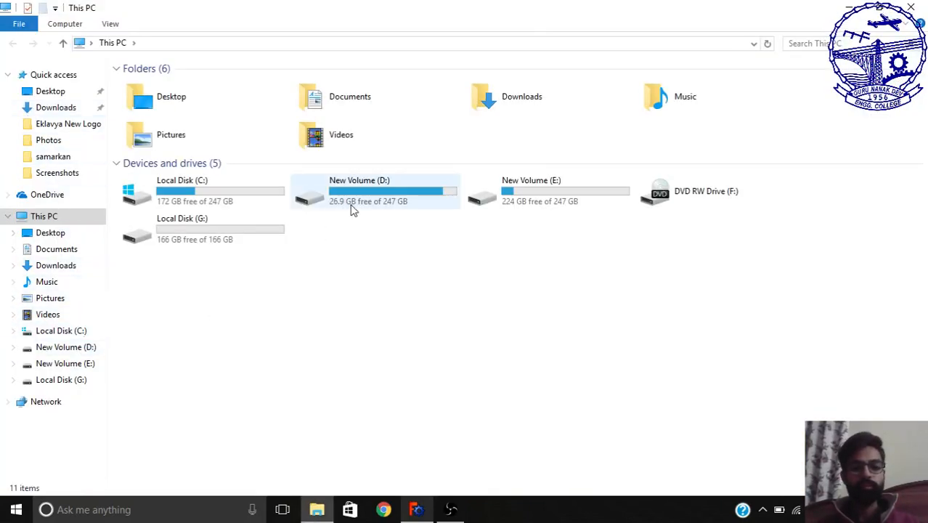
Navigate from drive D: through Softwares into the FreeCAD_0.17.10410_x64_dev_win installation folder
{"action": "double_click", "coordinate": [360, 192]}
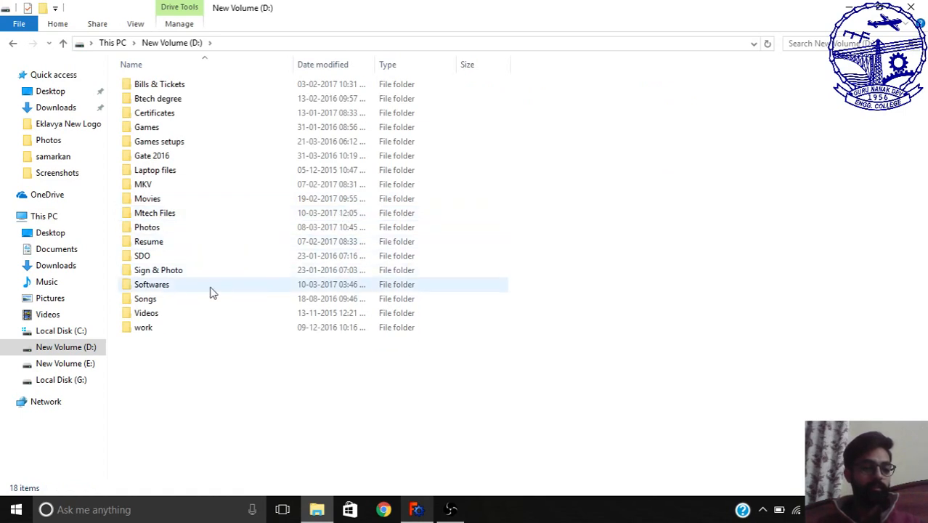
{"action": "double_click", "coordinate": [151, 283]}
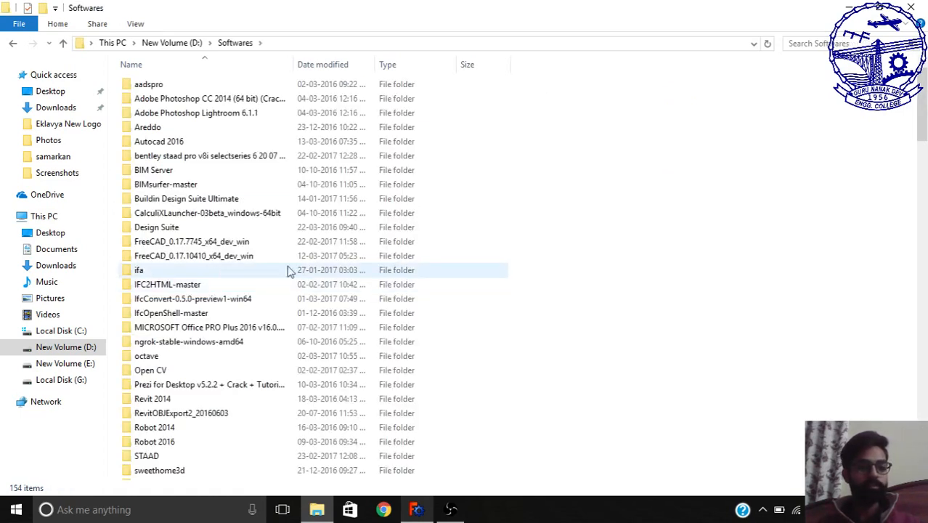
{"action": "double_click", "coordinate": [193, 256]}
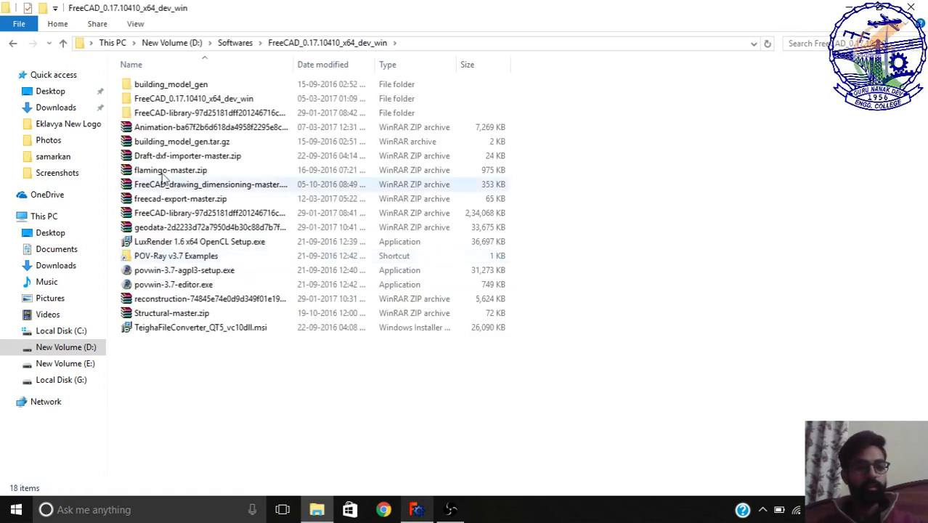
{"action": "double_click", "coordinate": [195, 99]}
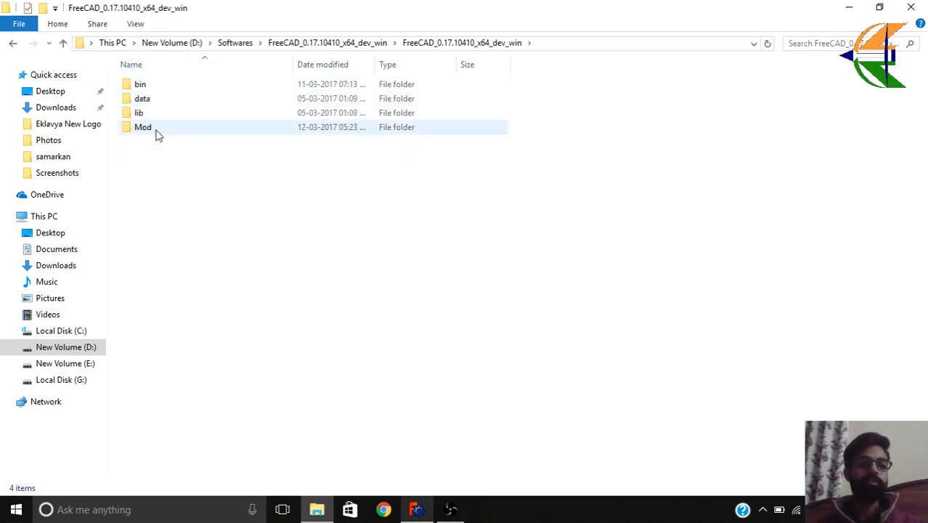
Go into data\Mod\Drawing\Templates, listing the A0–A4 SVG page templates
{"action": "left_click", "coordinate": [143, 99]}
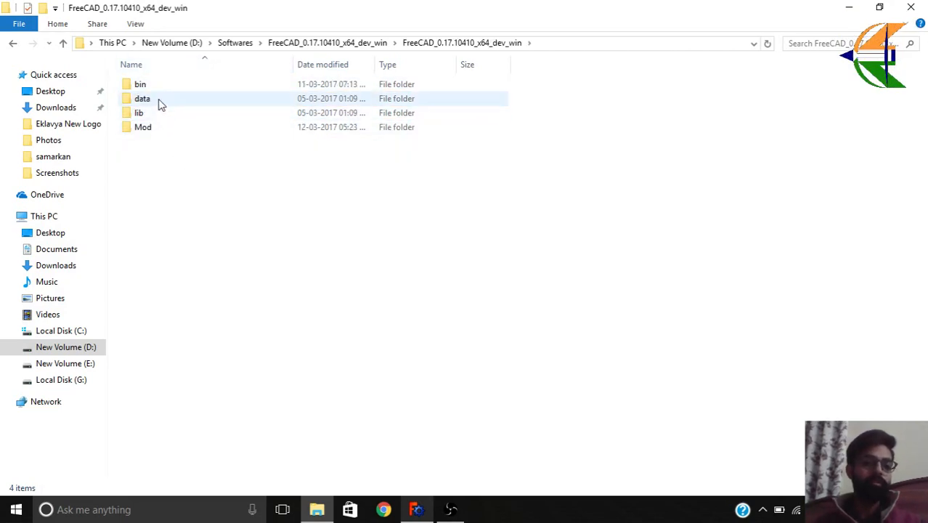
{"action": "left_click", "coordinate": [142, 99]}
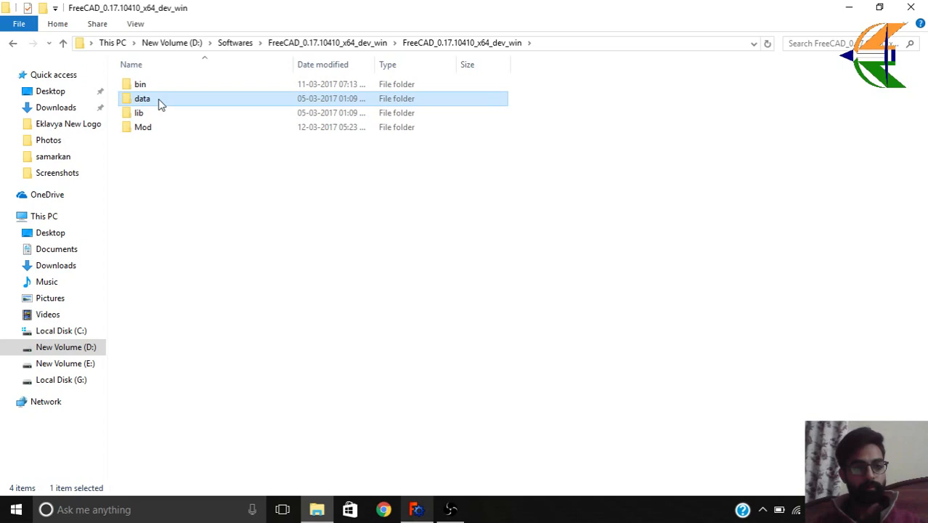
{"action": "double_click", "coordinate": [143, 99]}
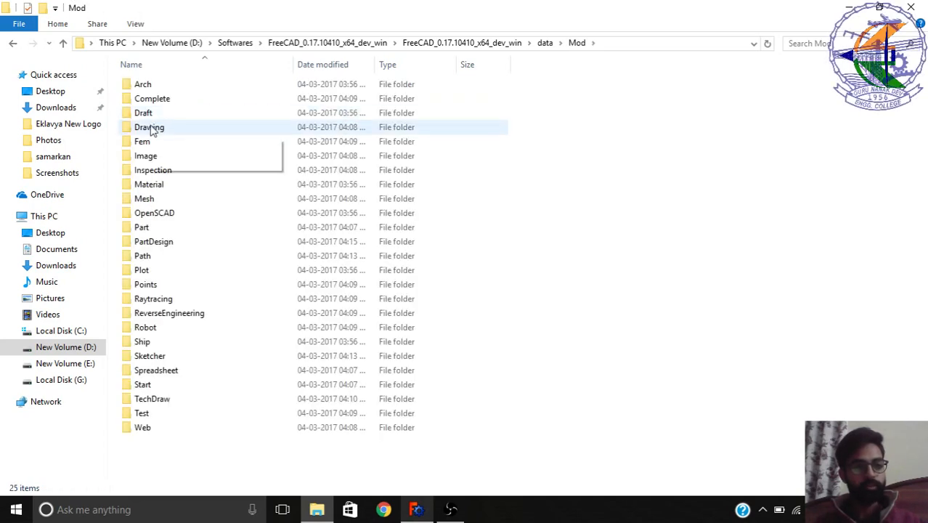
{"action": "double_click", "coordinate": [150, 128]}
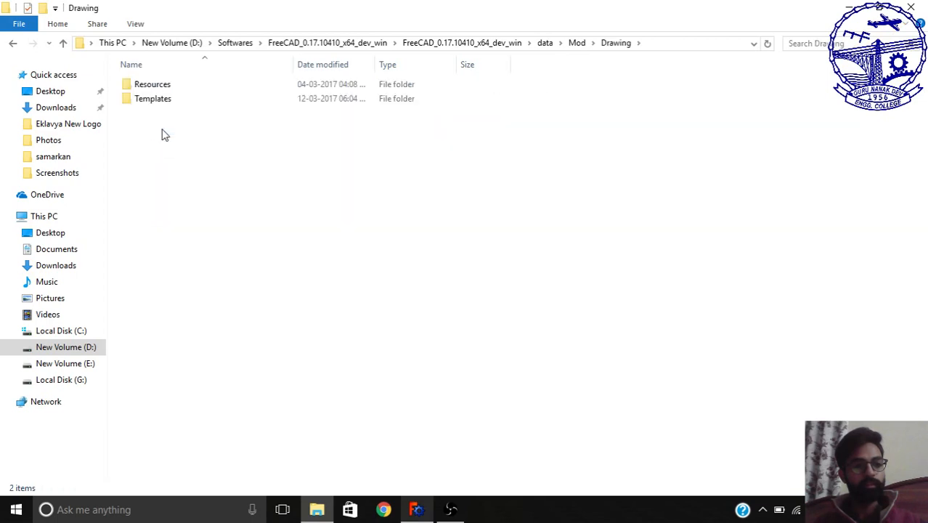
{"action": "double_click", "coordinate": [153, 99]}
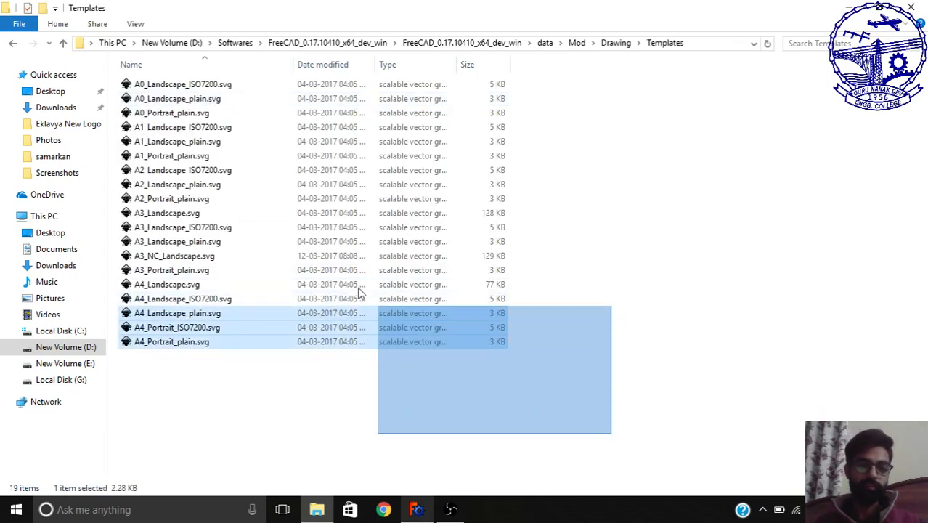
{"action": "left_click", "coordinate": [725, 293]}
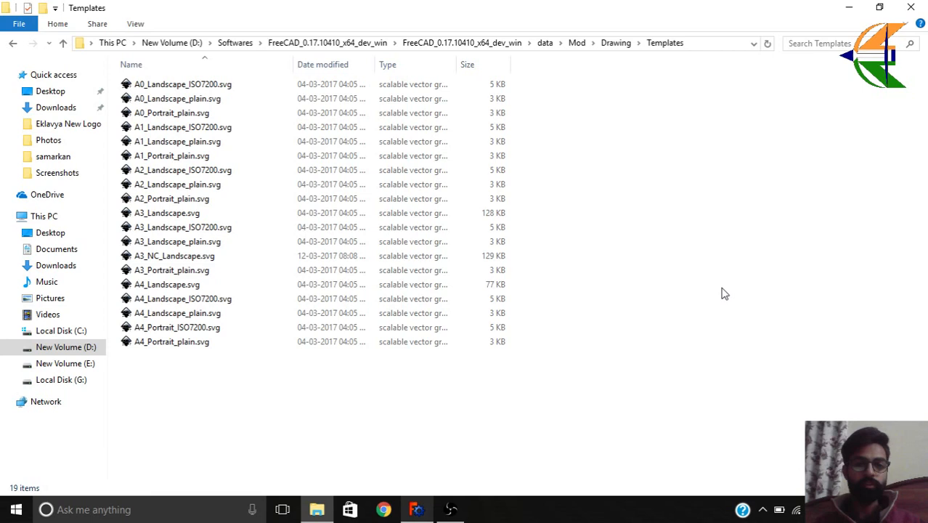
{"action": "left_click", "coordinate": [174, 256]}
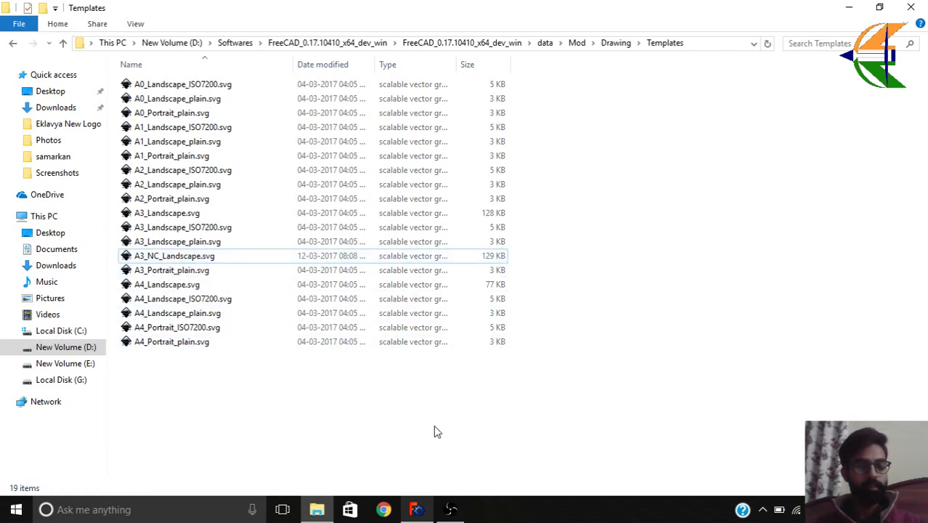
{"action": "mouse_move", "coordinate": [442, 433]}
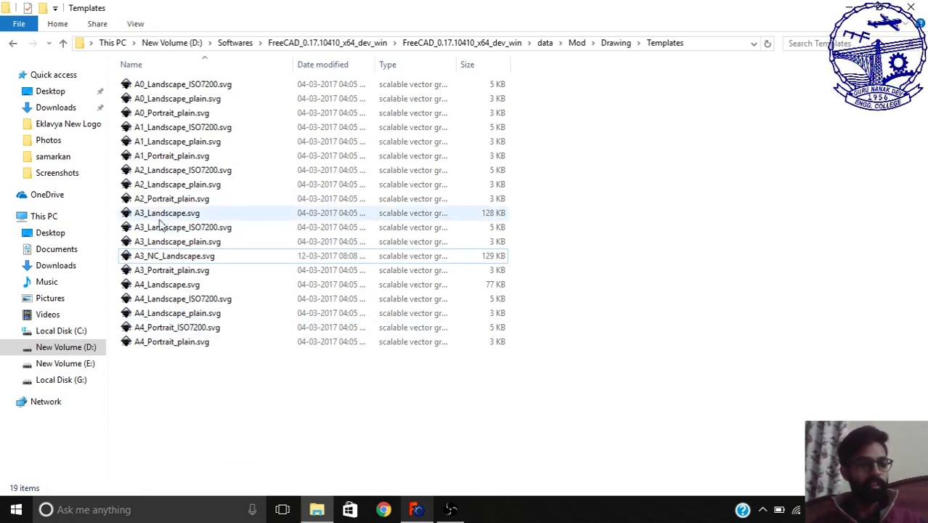
{"action": "left_click", "coordinate": [171, 269]}
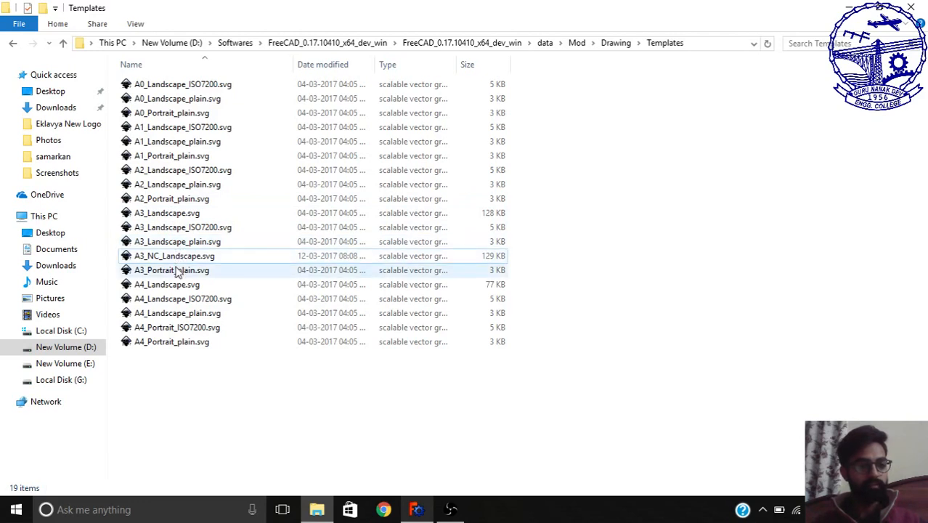
{"action": "left_click", "coordinate": [167, 283]}
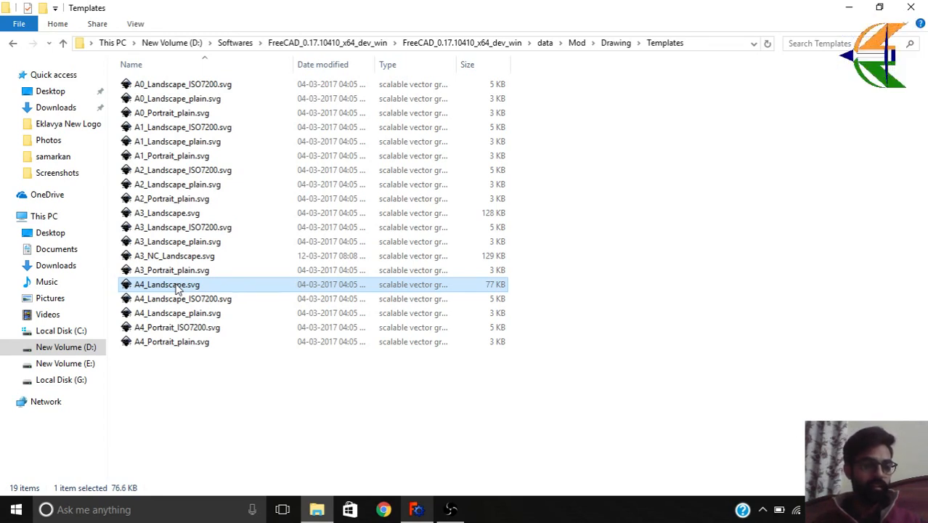
Copy A4_Landscape.svg into the same folder and rename the copy to My_Template.svg
{"action": "right_click", "coordinate": [167, 283]}
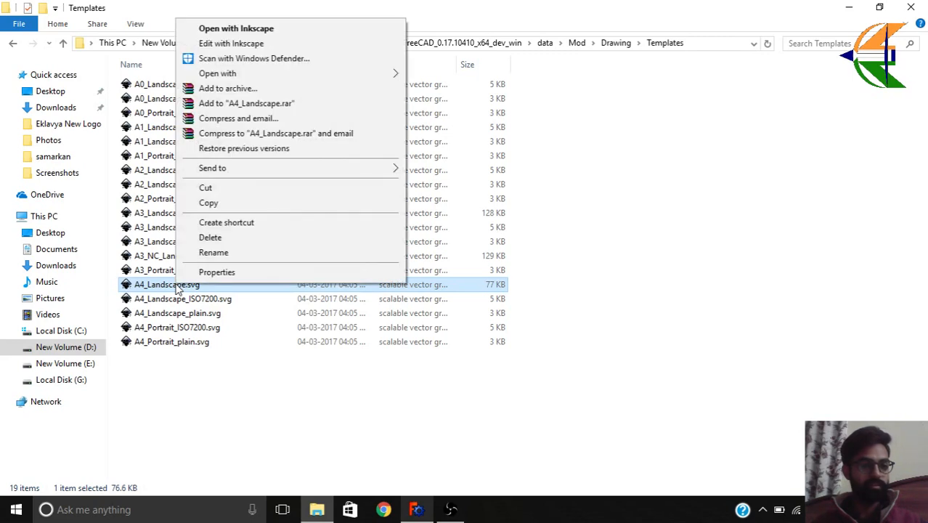
{"action": "mouse_move", "coordinate": [209, 204]}
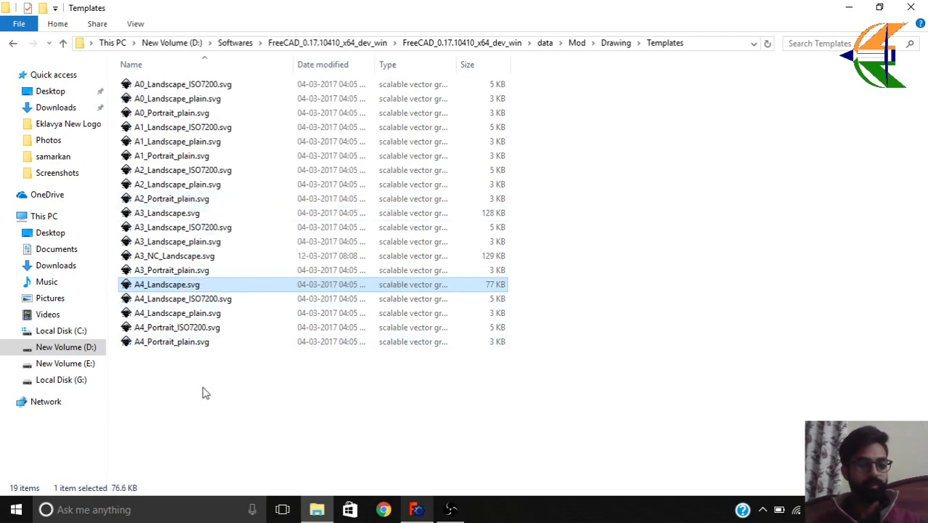
{"action": "right_click", "coordinate": [206, 392]}
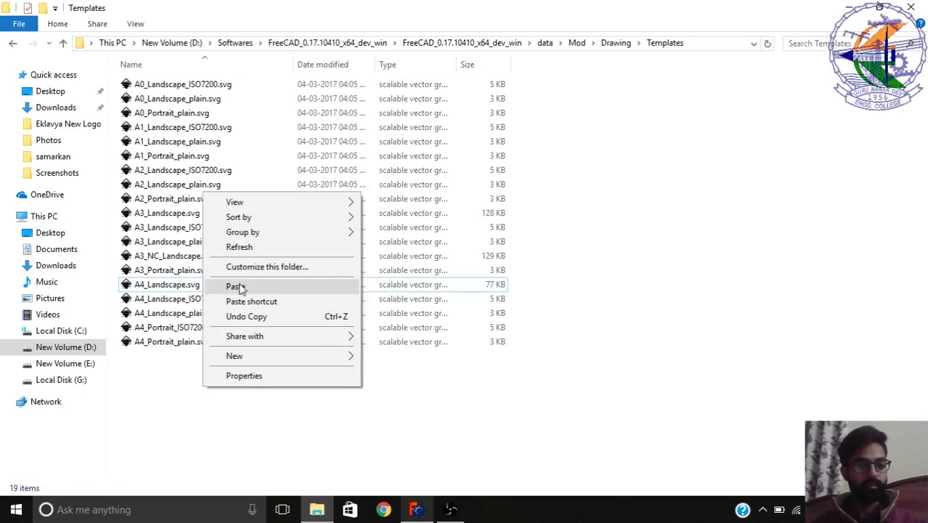
{"action": "left_click", "coordinate": [236, 285]}
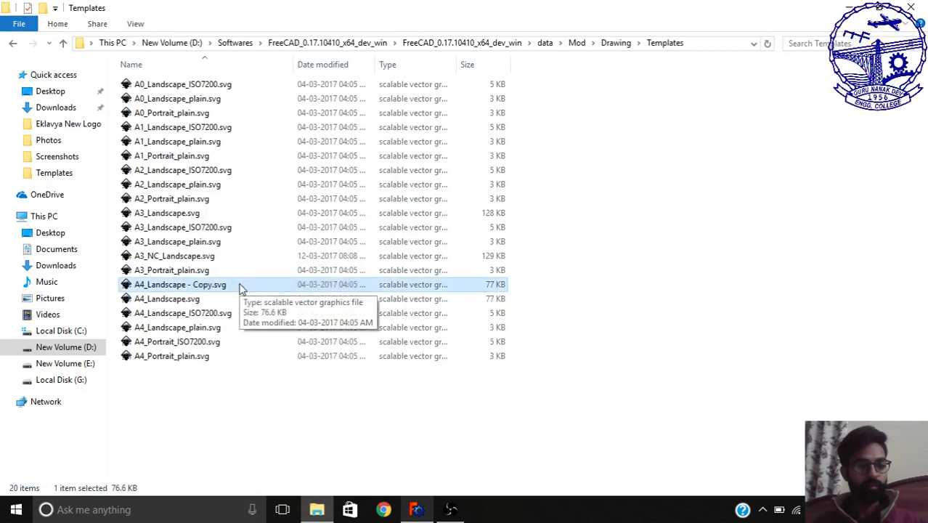
{"action": "mouse_move", "coordinate": [186, 289]}
{"action": "type", "text": "My_Tem"}
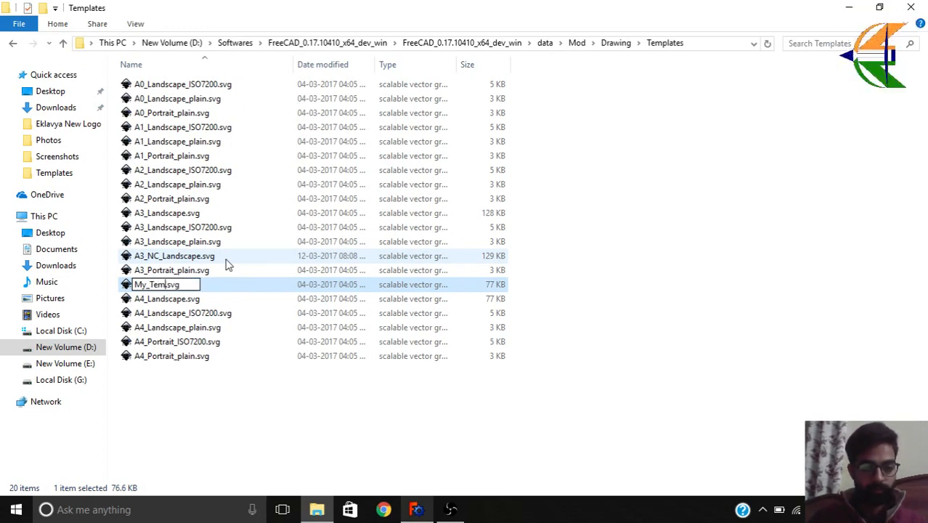
{"action": "key", "text": "Return"}
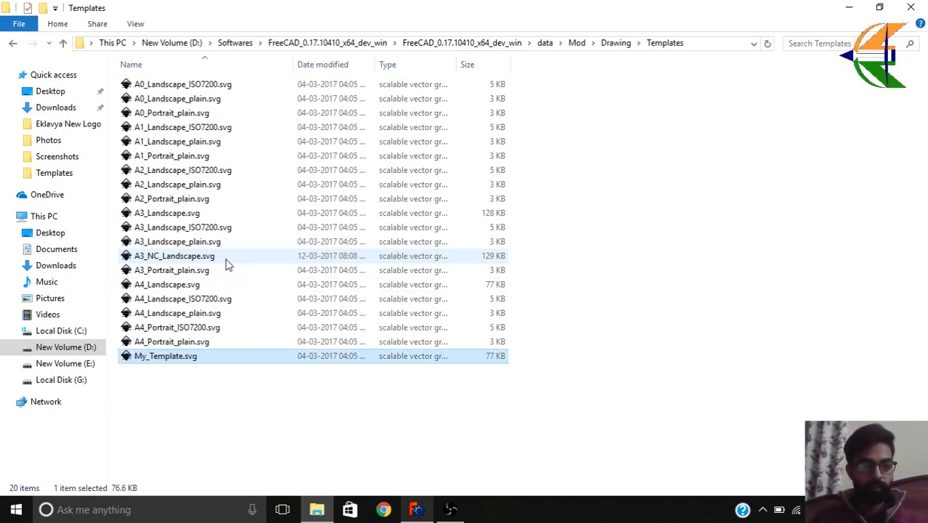
{"action": "left_click", "coordinate": [250, 420]}
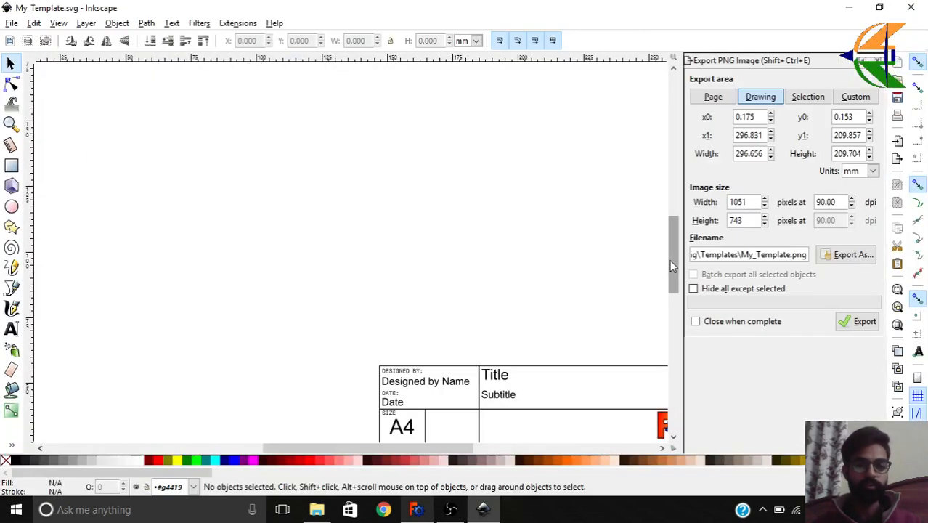
{"action": "mouse_move", "coordinate": [398, 218]}
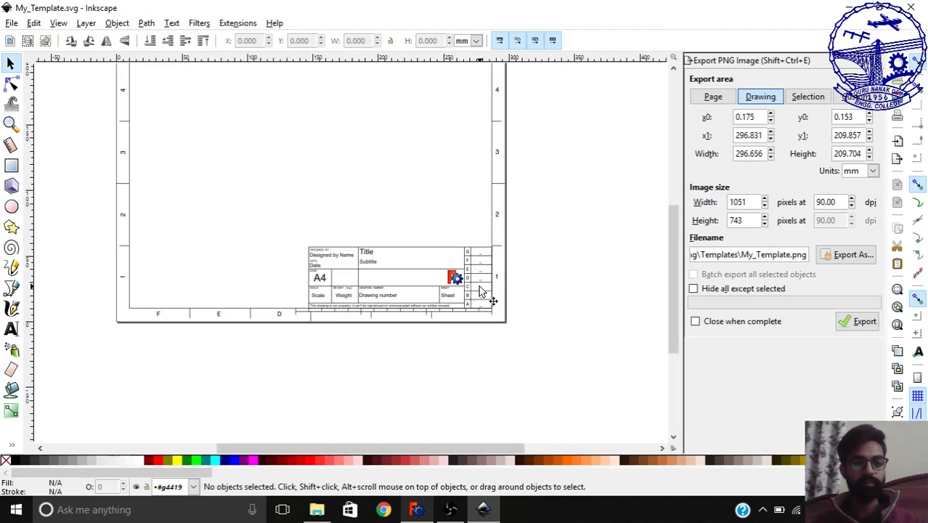
Zoom toward the title block in the bottom-right corner of My_Template.svg
{"action": "scroll", "scroll_direction": "down", "scroll_amount": 3}
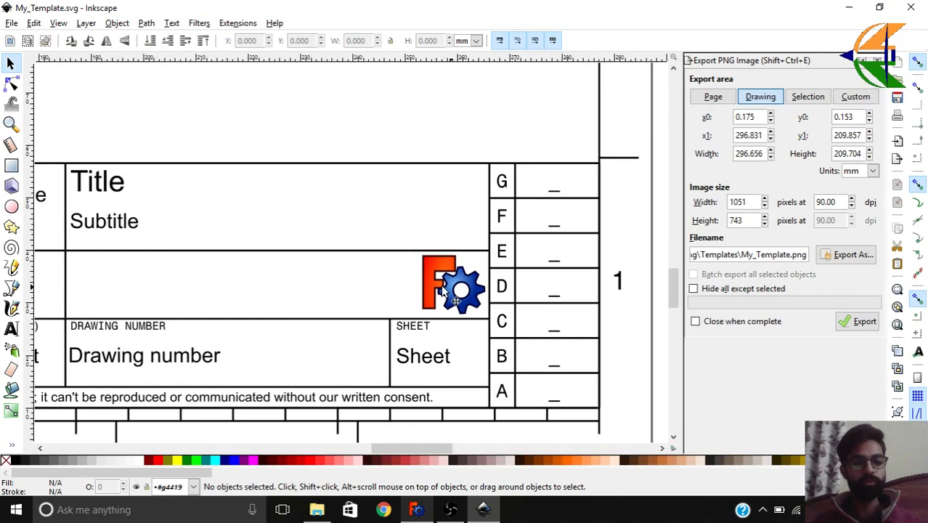
{"action": "mouse_move", "coordinate": [462, 300]}
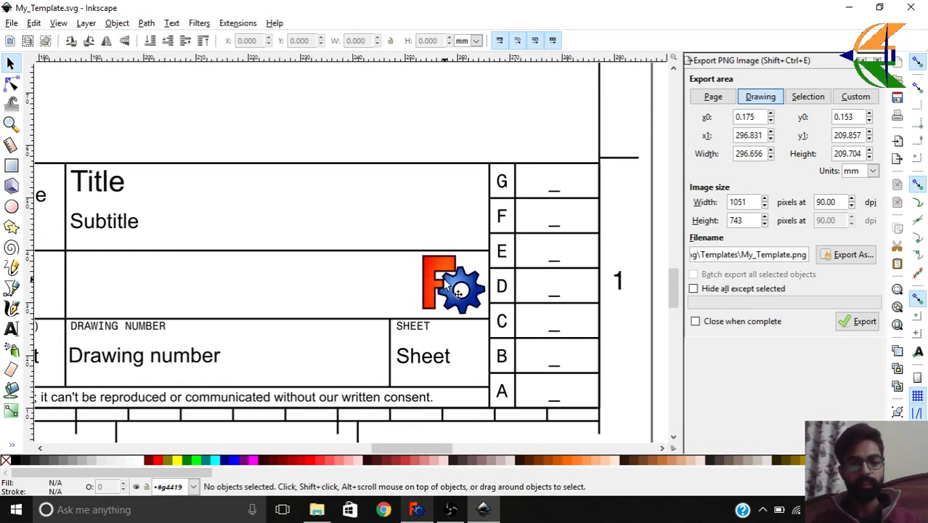
Delete the FreeCAD logo from the title block
{"action": "left_click", "coordinate": [453, 285]}
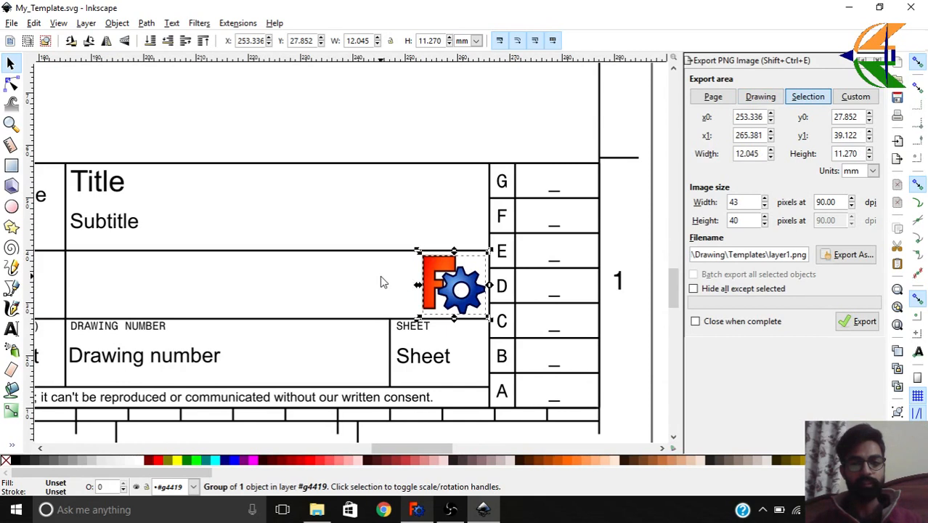
{"action": "left_click", "coordinate": [760, 96]}
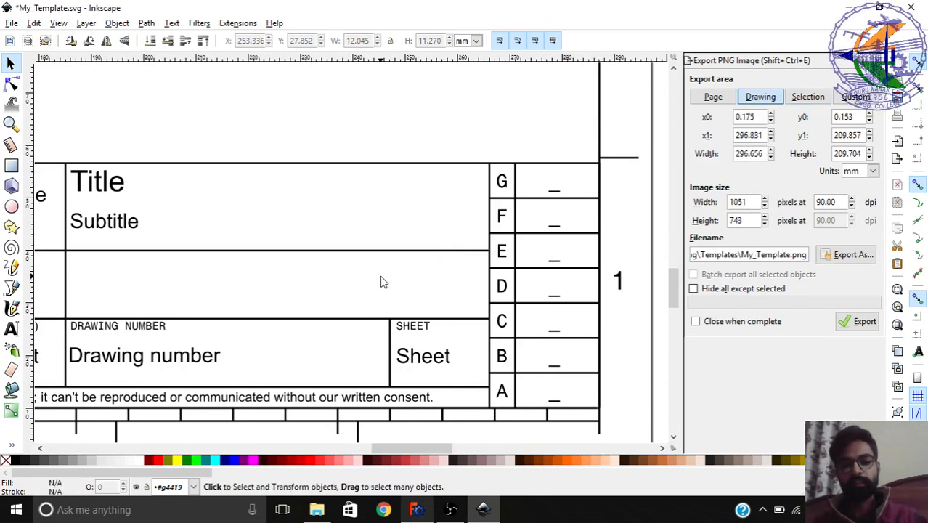
{"action": "scroll", "scroll_direction": "down", "scroll_amount": 3}
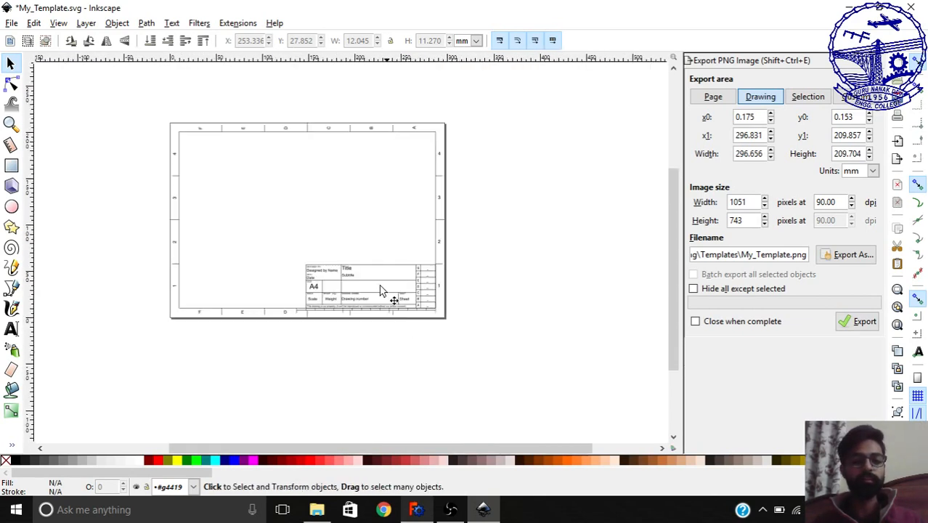
{"action": "scroll", "scroll_direction": "up", "scroll_amount": 3}
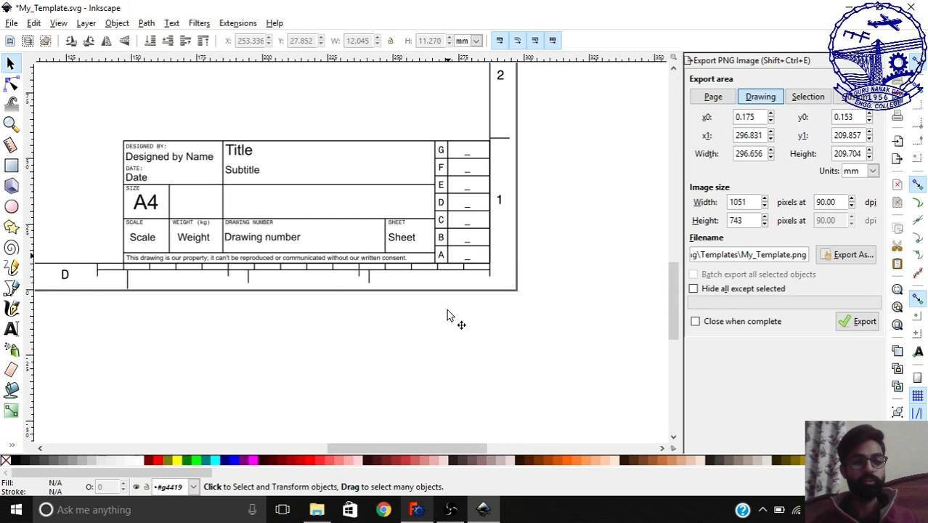
Import 'Eklavya Final Watermark small.png' via File > Import, reaching the bitmap embed options
{"action": "left_click", "coordinate": [11, 24]}
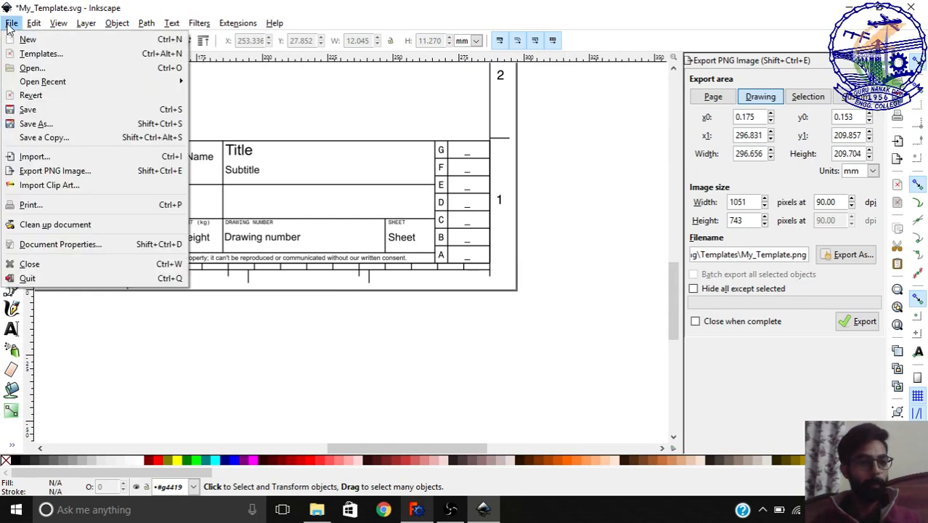
{"action": "mouse_move", "coordinate": [37, 157]}
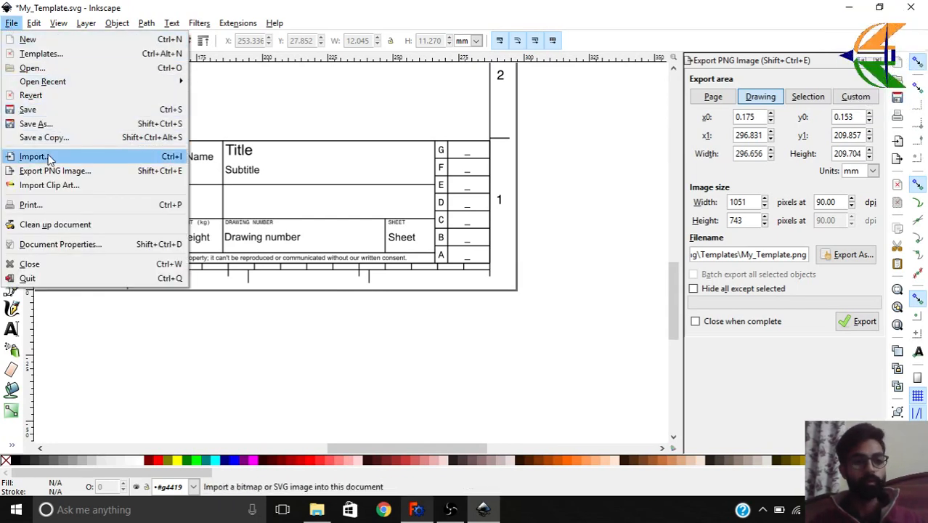
{"action": "left_click", "coordinate": [32, 157]}
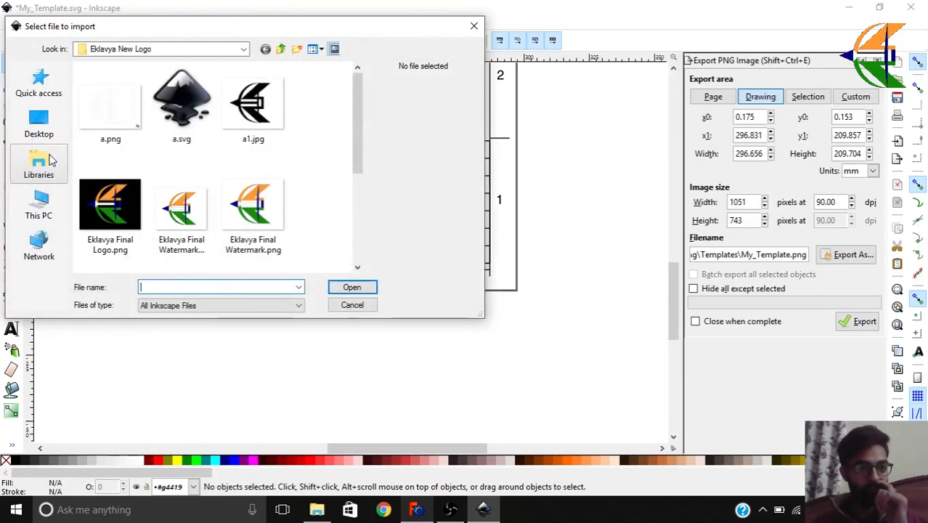
{"action": "scroll", "scroll_direction": "down", "scroll_amount": 3}
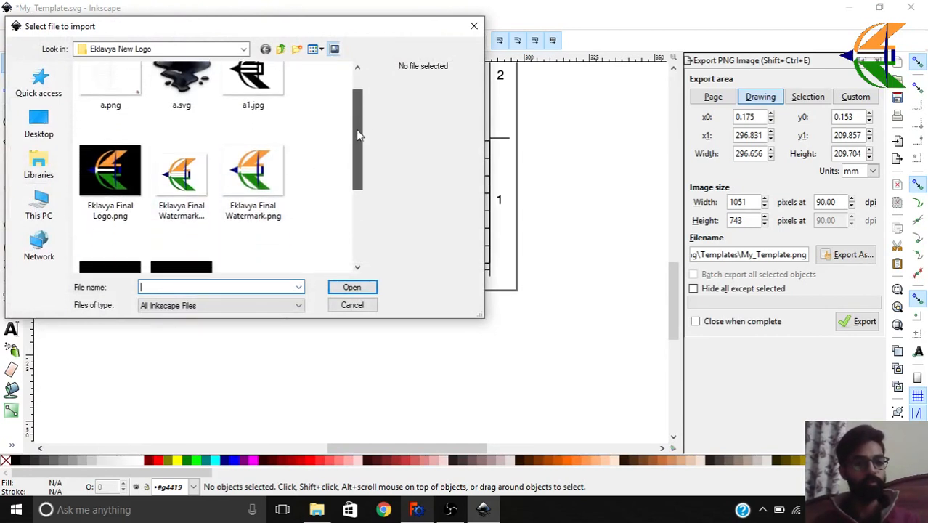
{"action": "scroll", "scroll_direction": "down", "scroll_amount": 3}
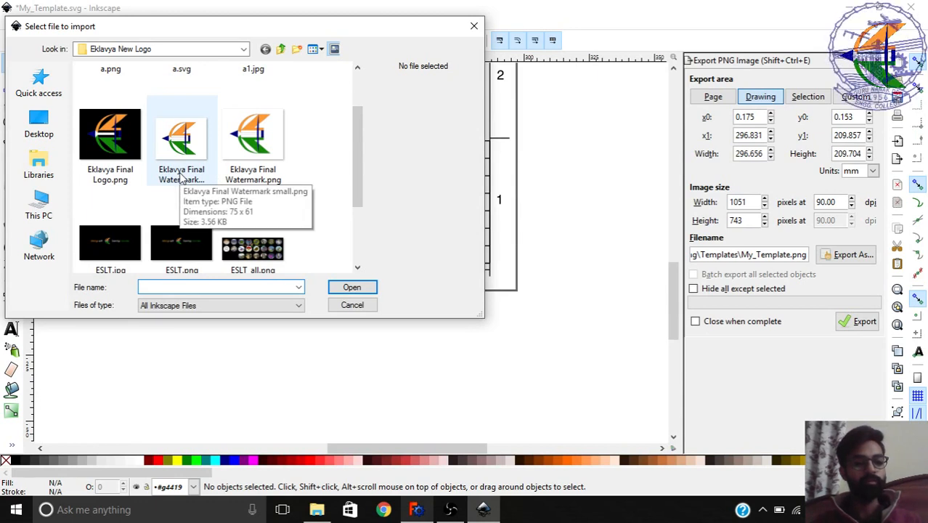
{"action": "left_click", "coordinate": [180, 133]}
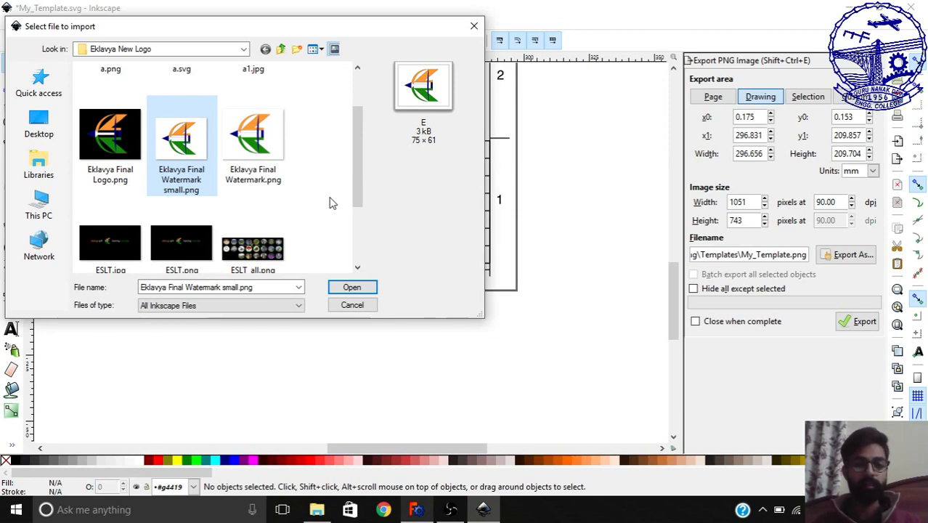
{"action": "mouse_move", "coordinate": [354, 256]}
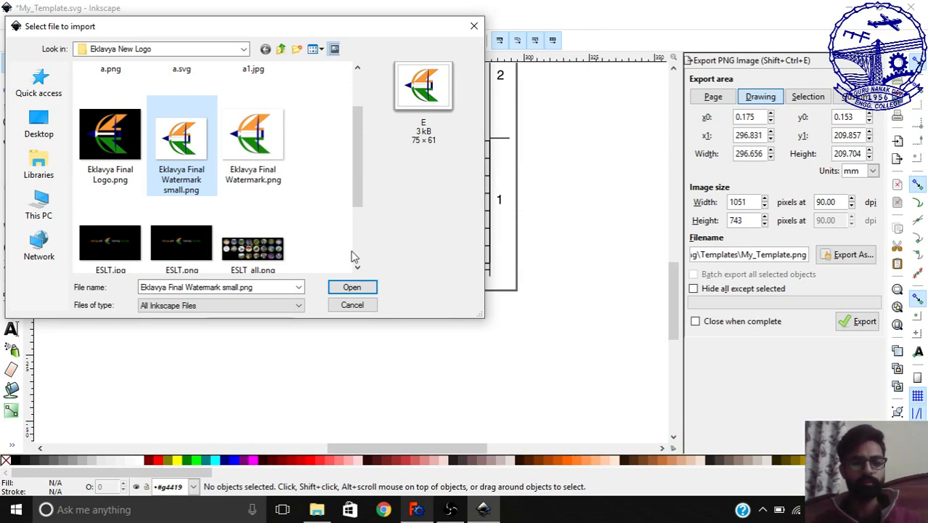
{"action": "left_click", "coordinate": [352, 288]}
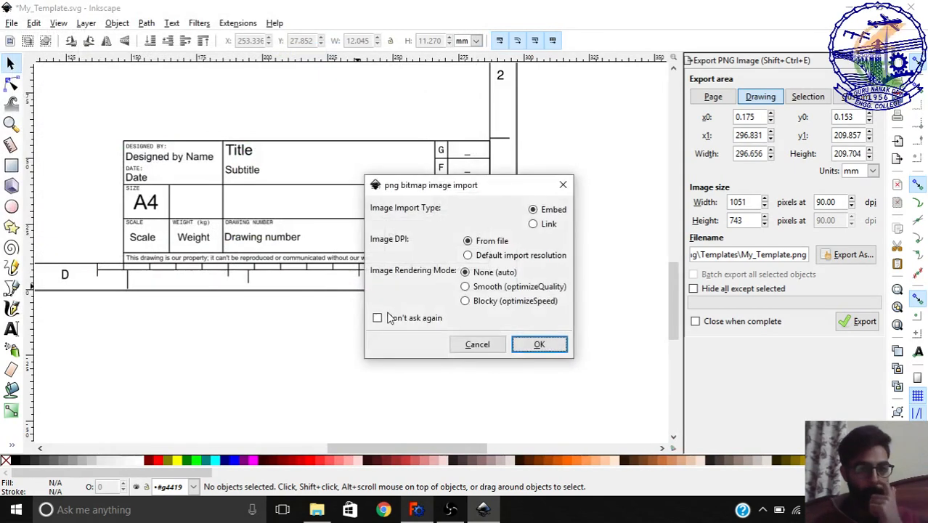
Embed the Eklavya watermark and drag it into the empty logo cell beside Title, then deselect it
{"action": "left_click", "coordinate": [539, 343]}
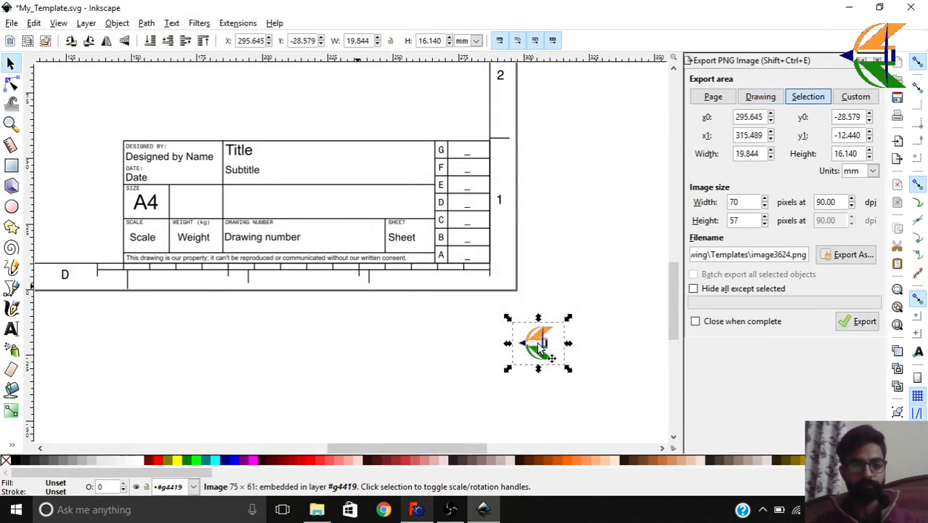
{"action": "left_click_drag", "start_coordinate": [538, 343], "coordinate": [421, 145]}
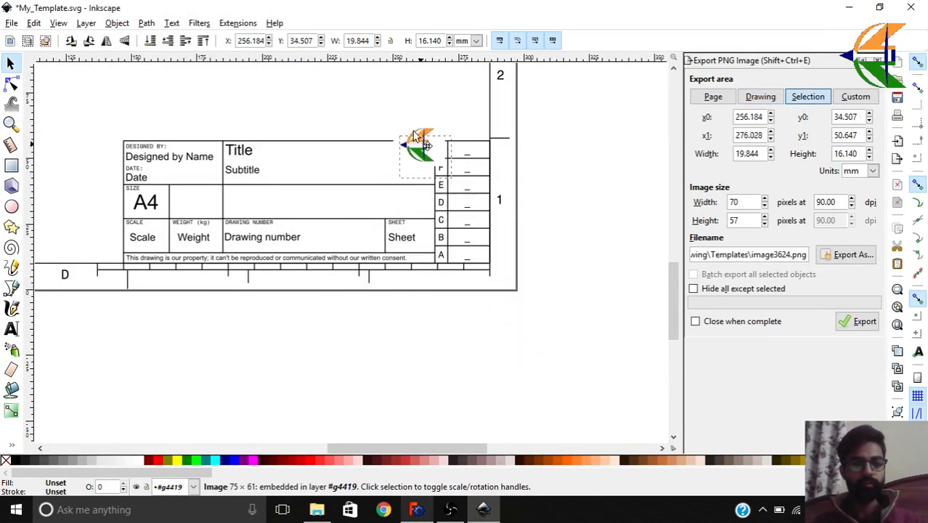
{"action": "left_click_drag", "start_coordinate": [424, 146], "coordinate": [400, 114]}
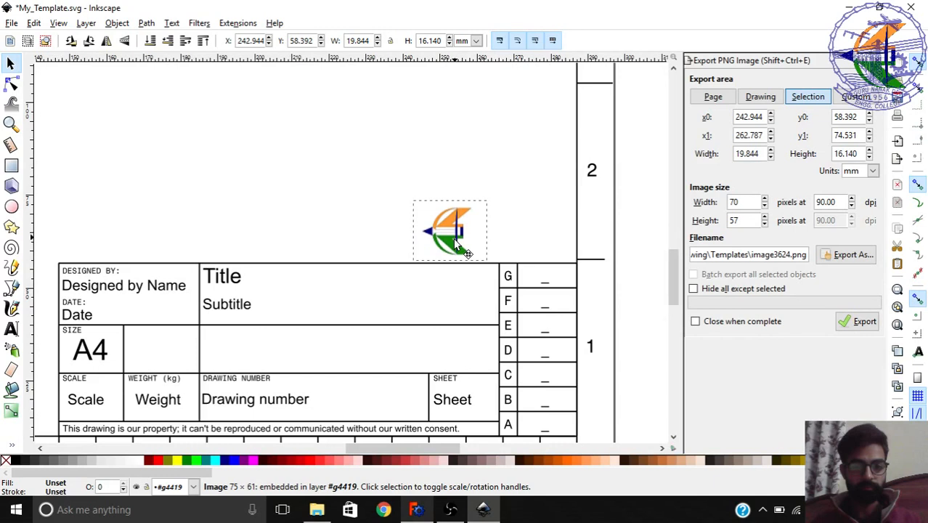
{"action": "left_click_drag", "start_coordinate": [449, 229], "coordinate": [453, 294]}
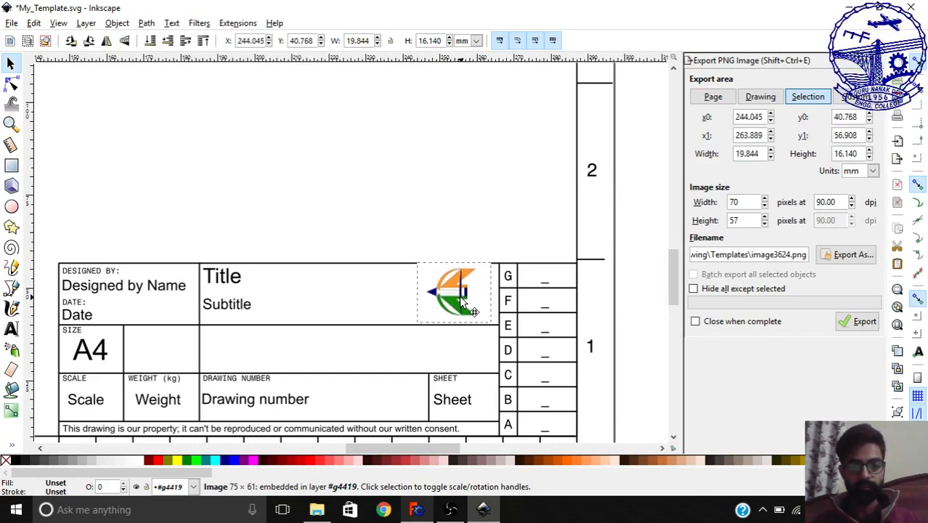
{"action": "left_click", "coordinate": [453, 292]}
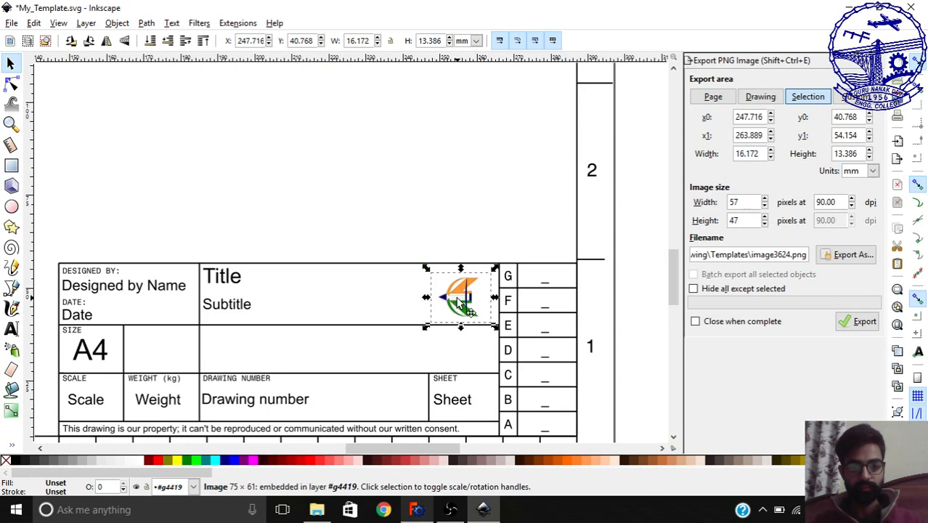
{"action": "left_click_drag", "start_coordinate": [462, 298], "coordinate": [465, 297]}
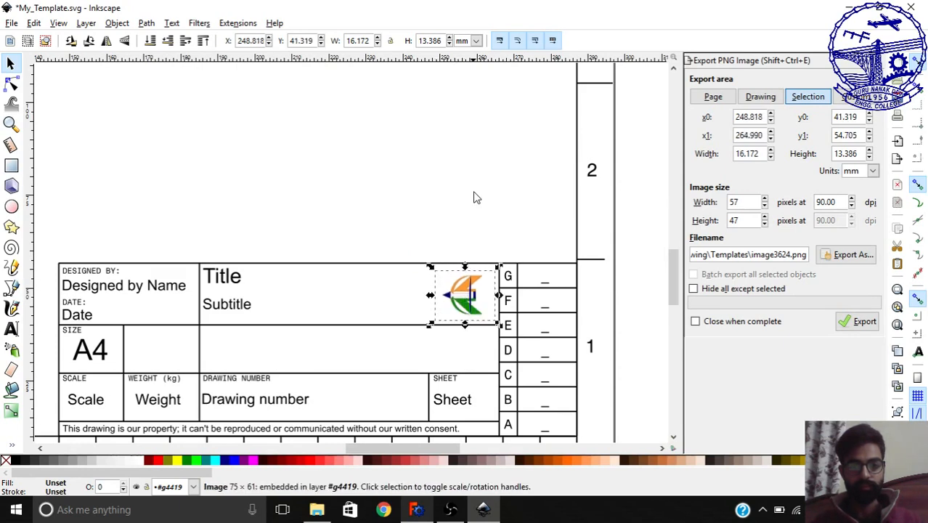
{"action": "left_click", "coordinate": [759, 95]}
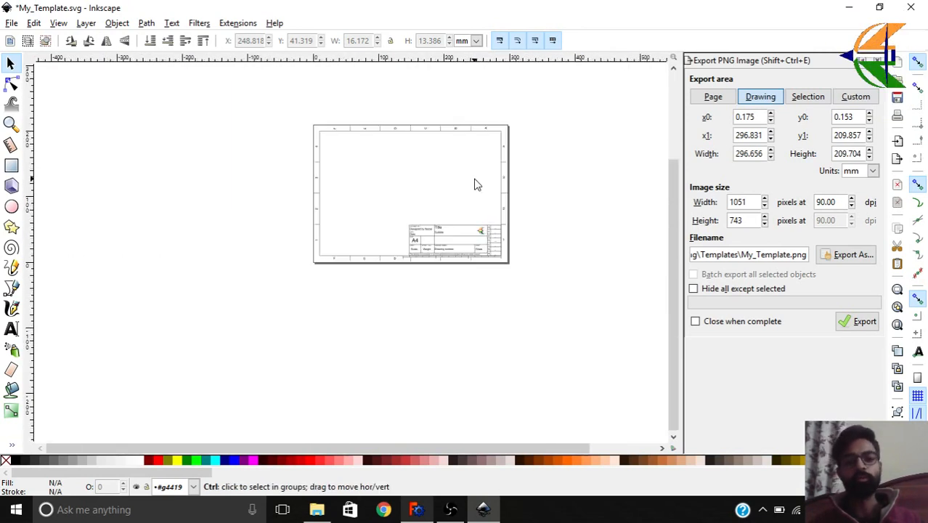
Save My_Template.svg with Ctrl+S
{"action": "left_click", "coordinate": [12, 23]}
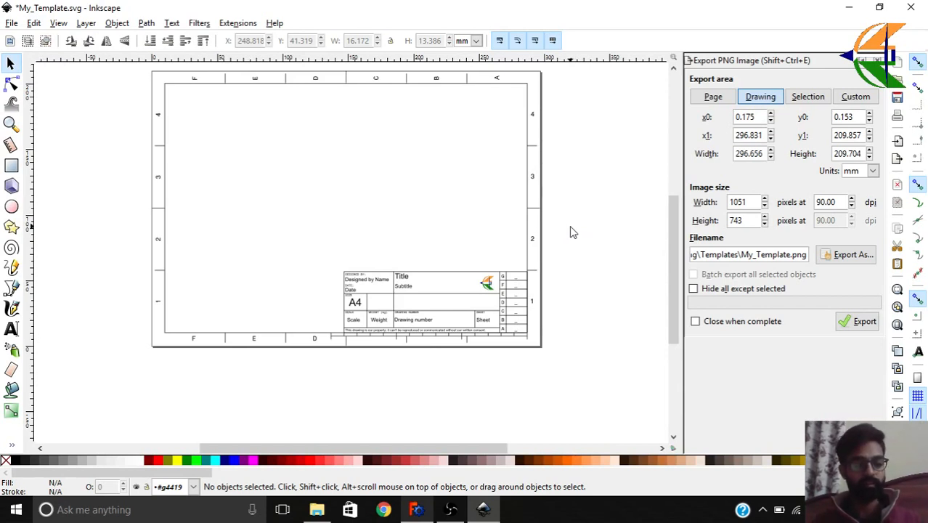
{"action": "key", "text": "ctrl+s"}
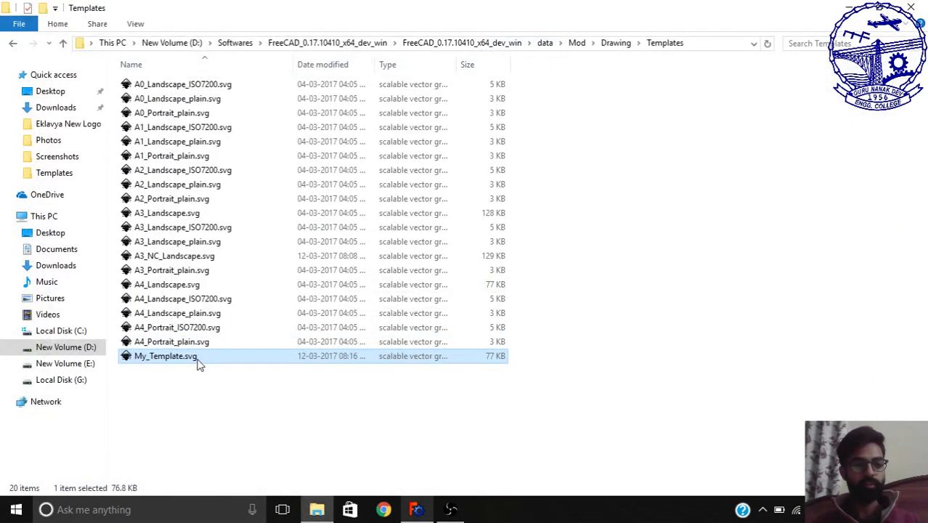
{"action": "double_click", "coordinate": [165, 356]}
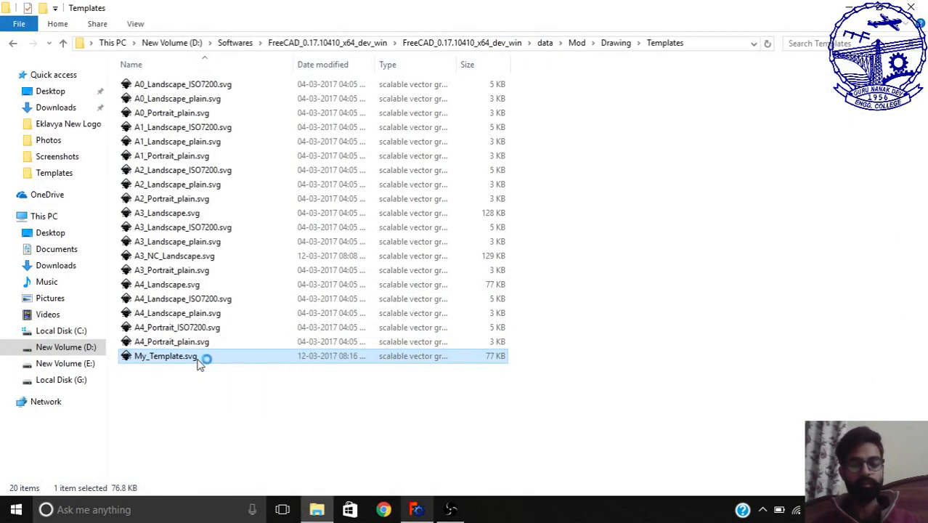
{"action": "mouse_move", "coordinate": [337, 361]}
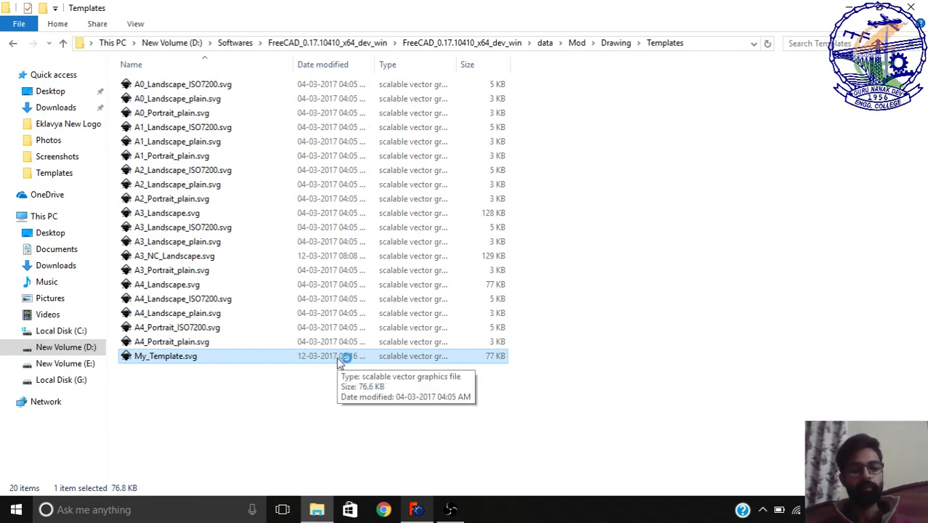
{"action": "double_click", "coordinate": [166, 356]}
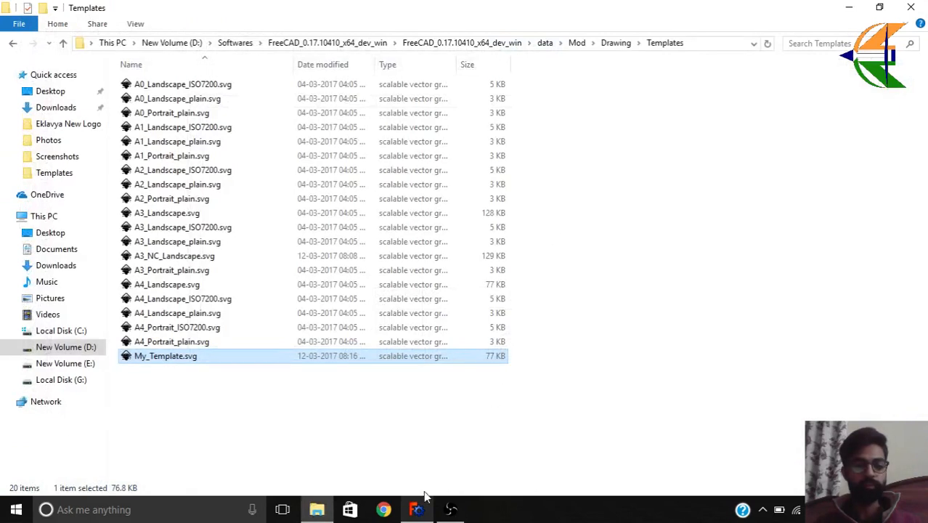
{"action": "left_click", "coordinate": [416, 508]}
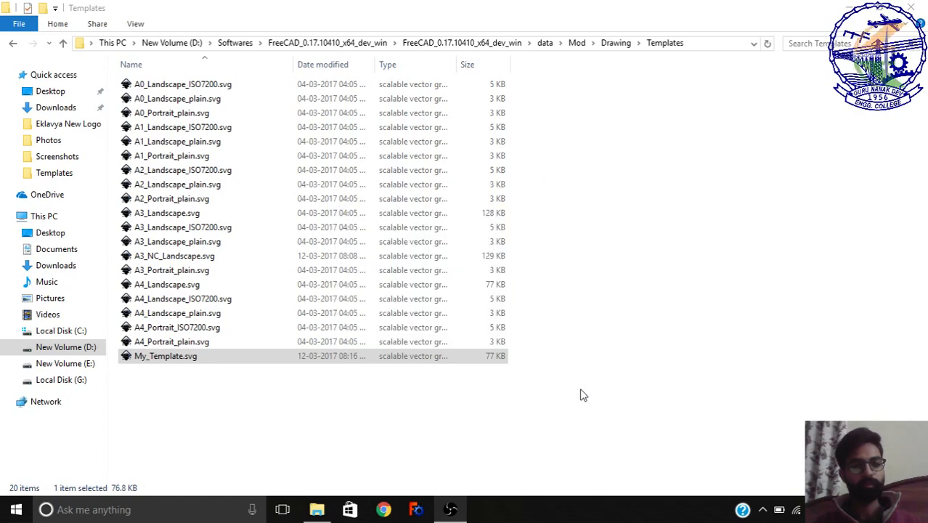
{"action": "left_click", "coordinate": [415, 509]}
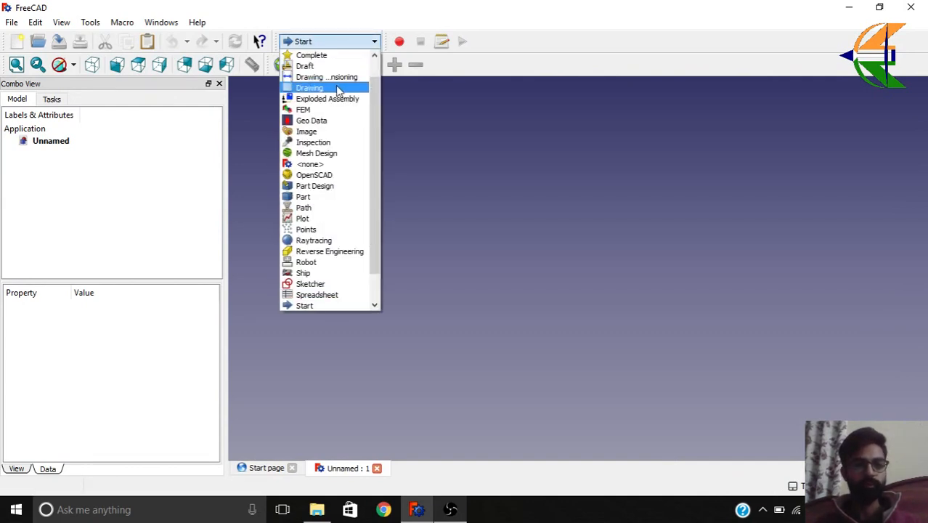
{"action": "mouse_move", "coordinate": [327, 77]}
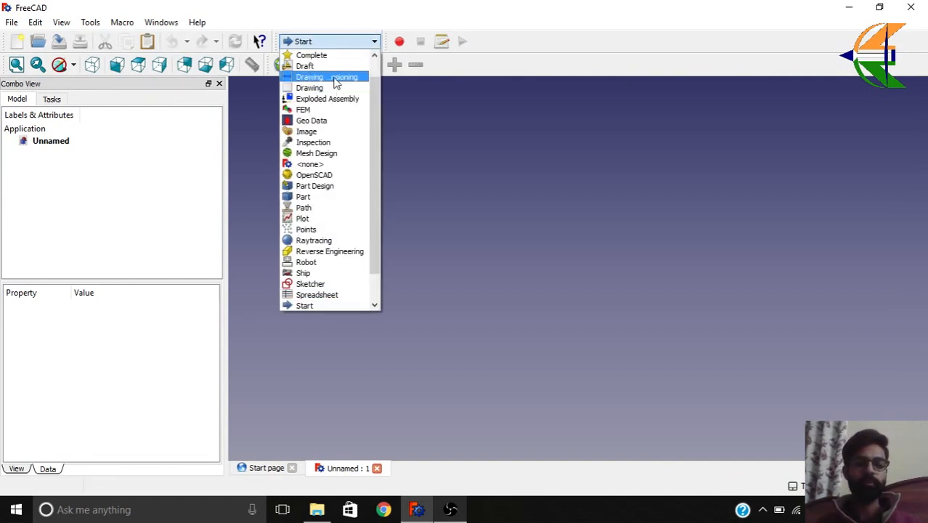
Activate the Drawing workbench, insert an A4 landscape Page and select it to show its properties
{"action": "left_click", "coordinate": [309, 76]}
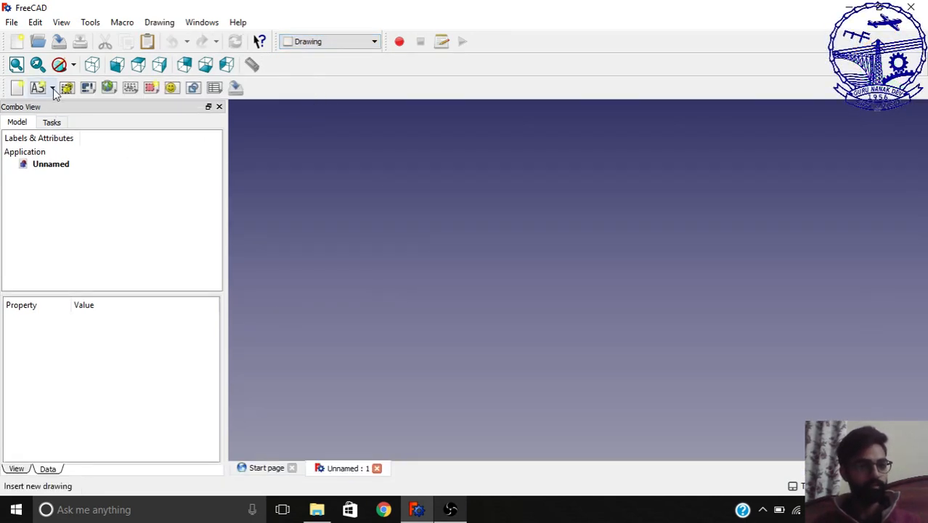
{"action": "left_click", "coordinate": [53, 87]}
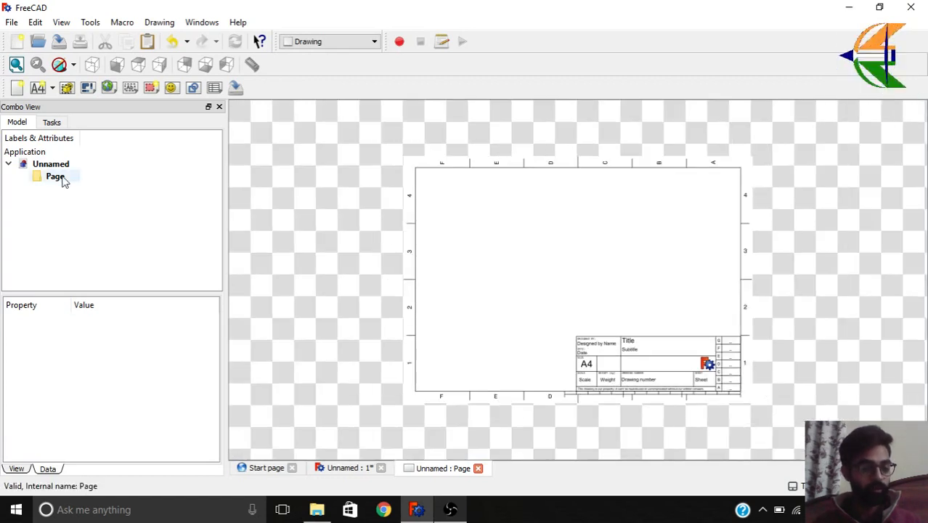
{"action": "left_click", "coordinate": [56, 176]}
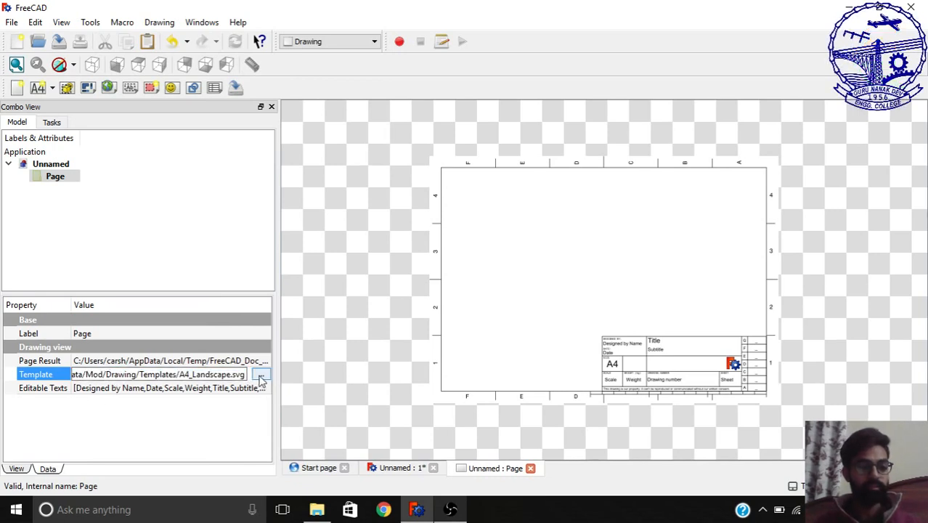
Browse the Page's Template property and choose My_Template.svg with the Eklavya logo
{"action": "left_click", "coordinate": [260, 375]}
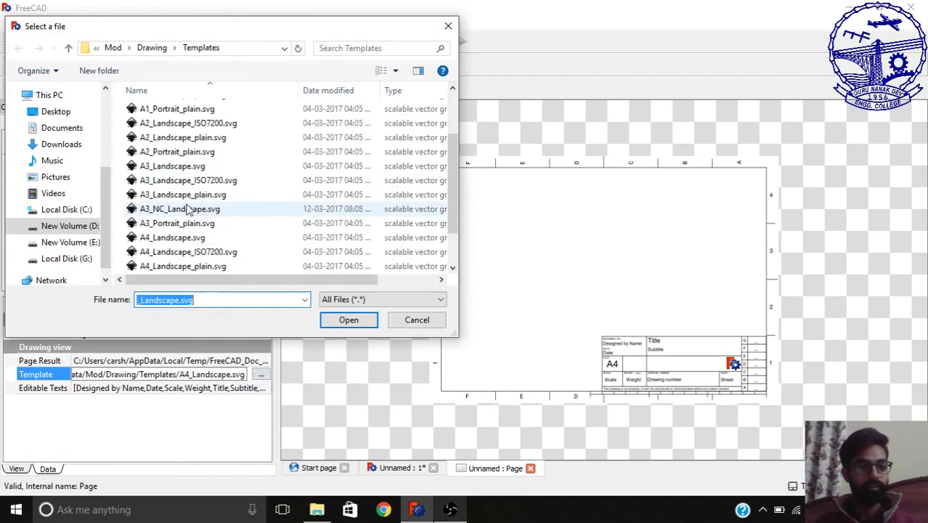
{"action": "scroll", "scroll_direction": "down", "scroll_amount": 3}
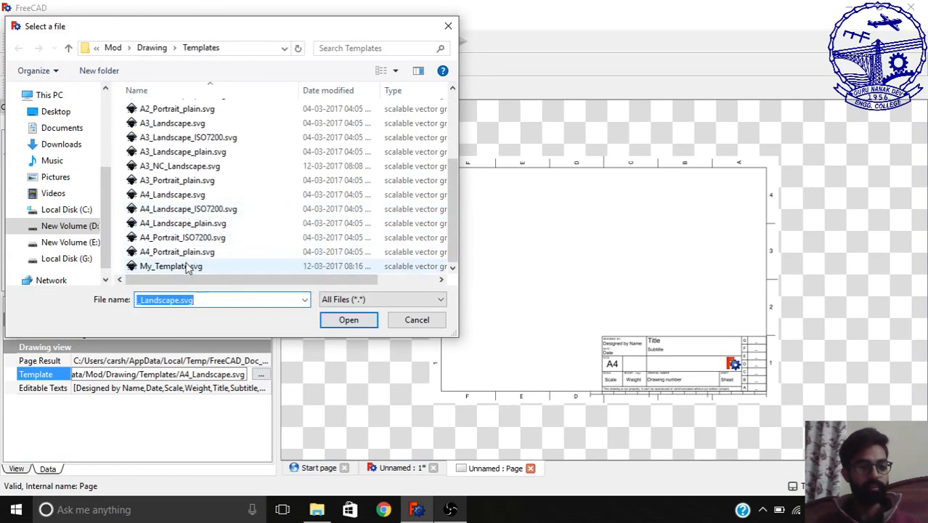
{"action": "left_click", "coordinate": [348, 320]}
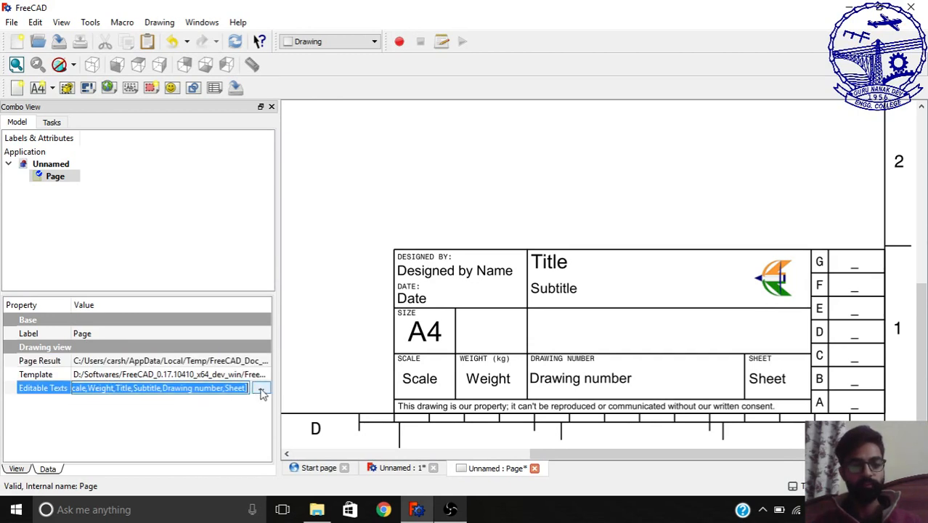
In Editable Texts, set the designer to Chauhan, the Title to My Project and the Drawing number to 25
{"action": "left_click", "coordinate": [261, 387]}
{"action": "type", "text": "Nirbhay"}
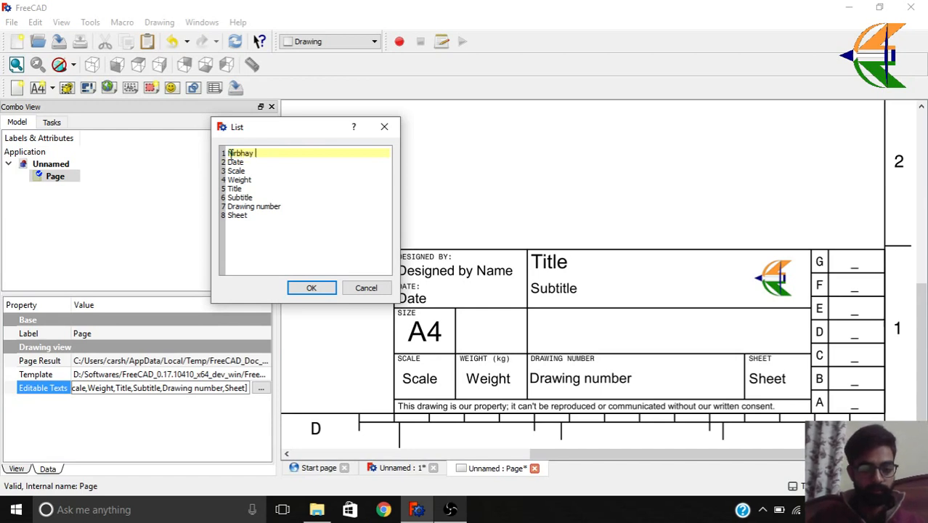
{"action": "type", "text": "Chauhan"}
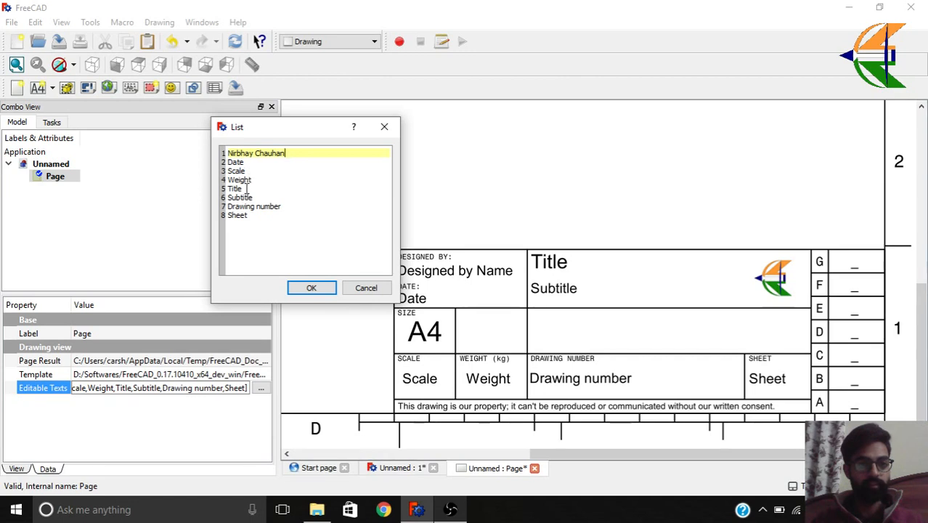
{"action": "left_click", "coordinate": [235, 189]}
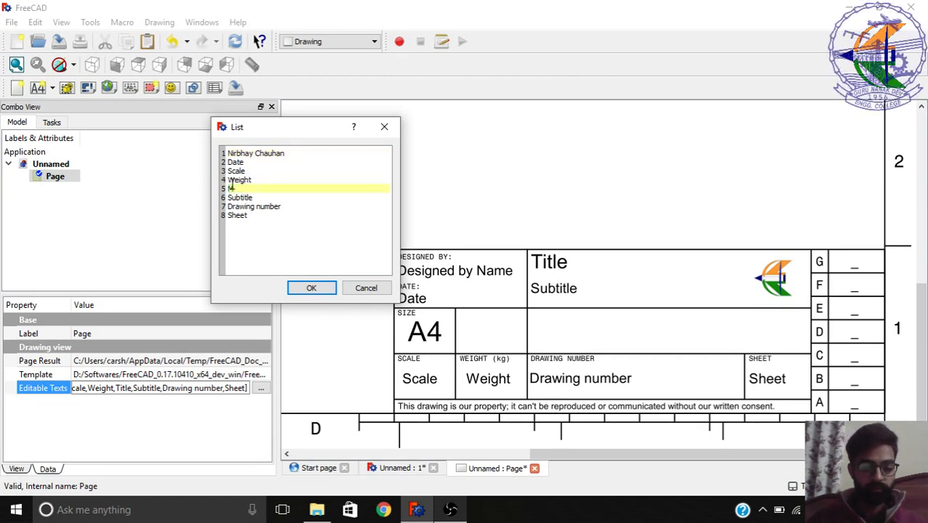
{"action": "type", "text": "My Project"}
{"action": "left_click", "coordinate": [308, 207]}
{"action": "type", "text": "25"}
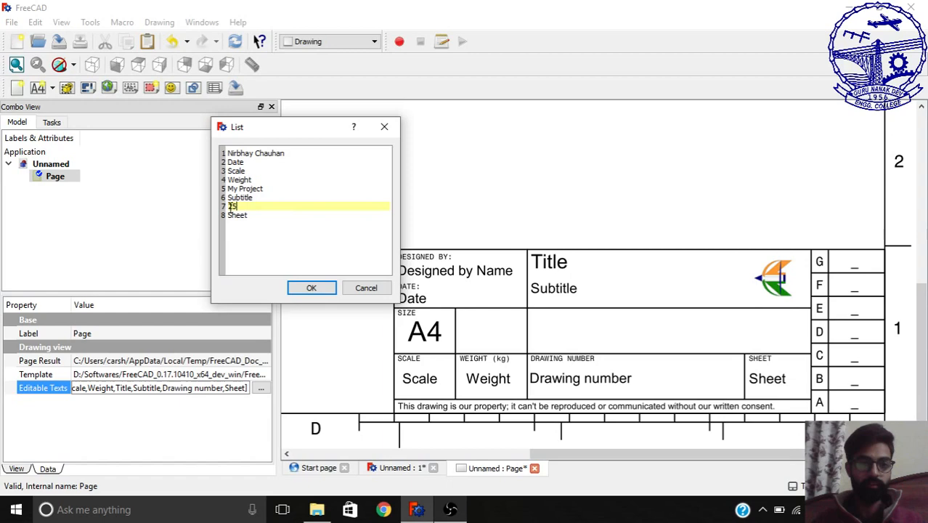
{"action": "left_click", "coordinate": [311, 288]}
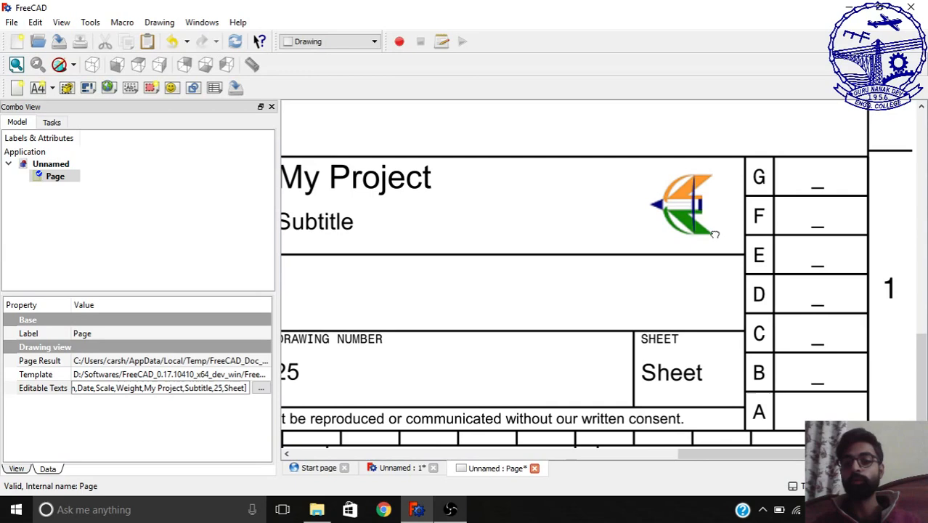
{"action": "mouse_move", "coordinate": [594, 250]}
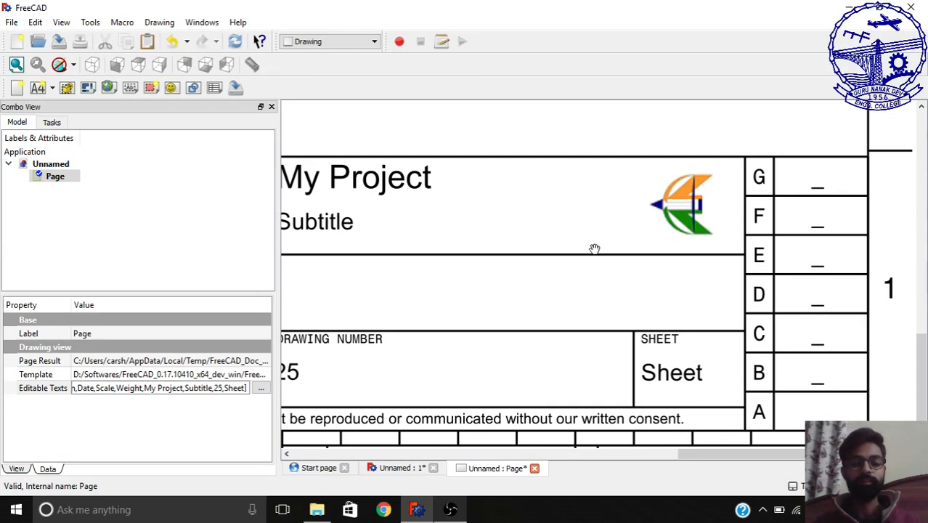